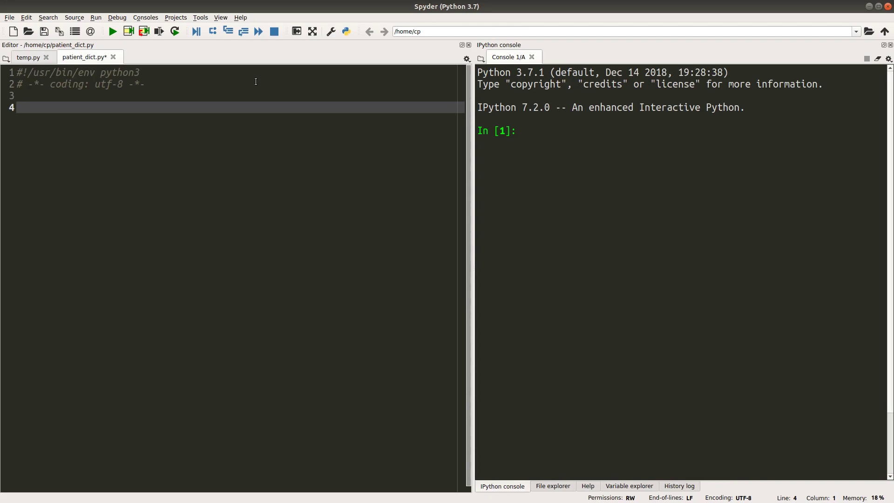
Step: Begin queue_list with the names 'Nelson', 'Tiffany' and 'Raymond'
{"action": "type", "text": "queue"}
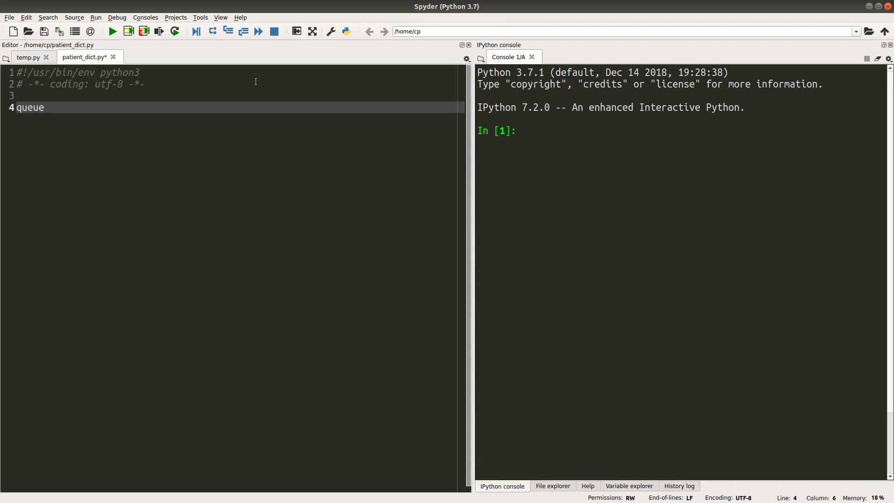
{"action": "type", "text": "_list = []"}
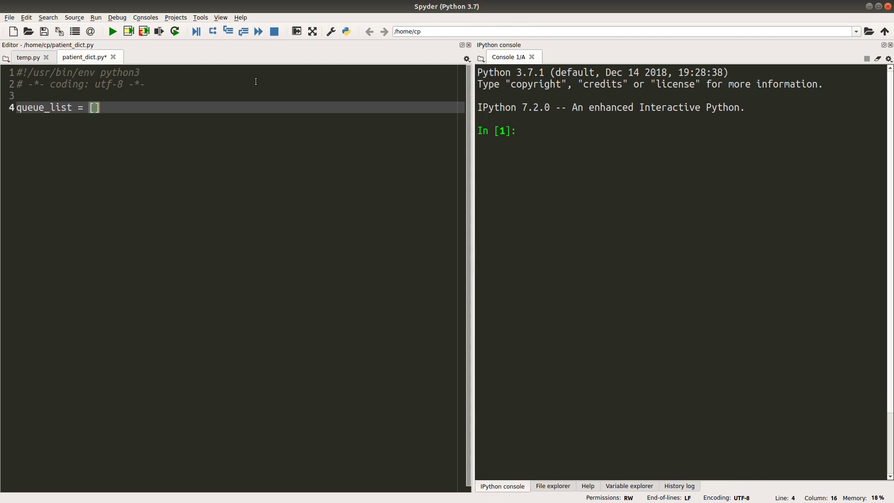
{"action": "type", "text": "'"}
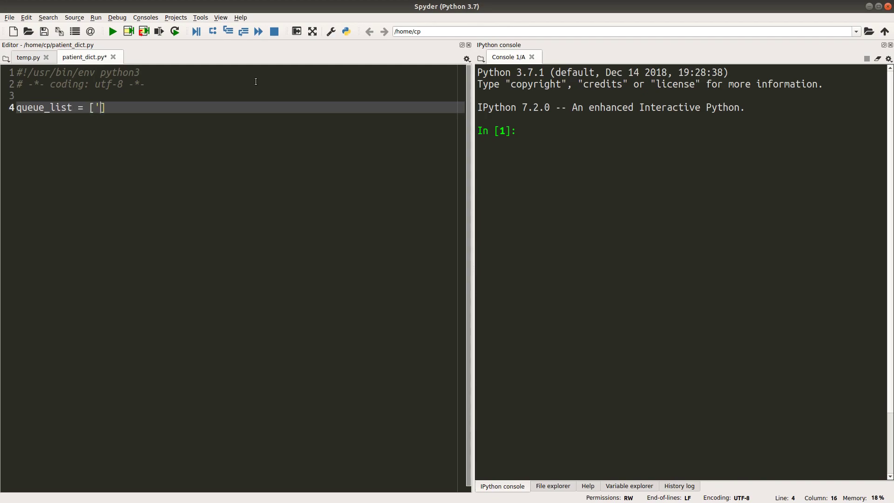
{"action": "type", "text": "'"}
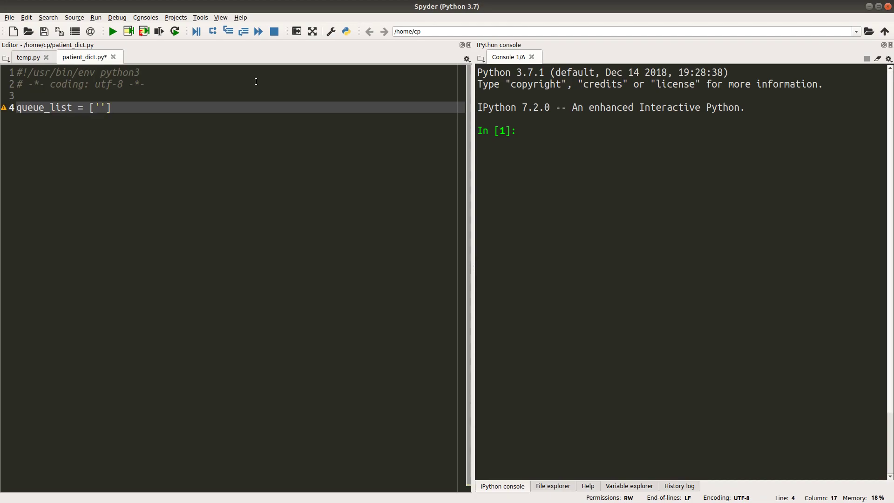
{"action": "type", "text": "Nels"}
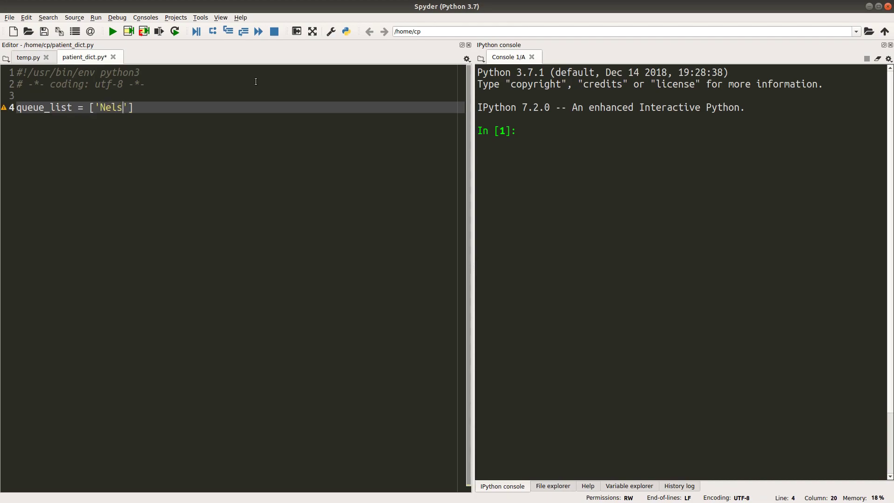
{"action": "type", "text": "on', 'T"}
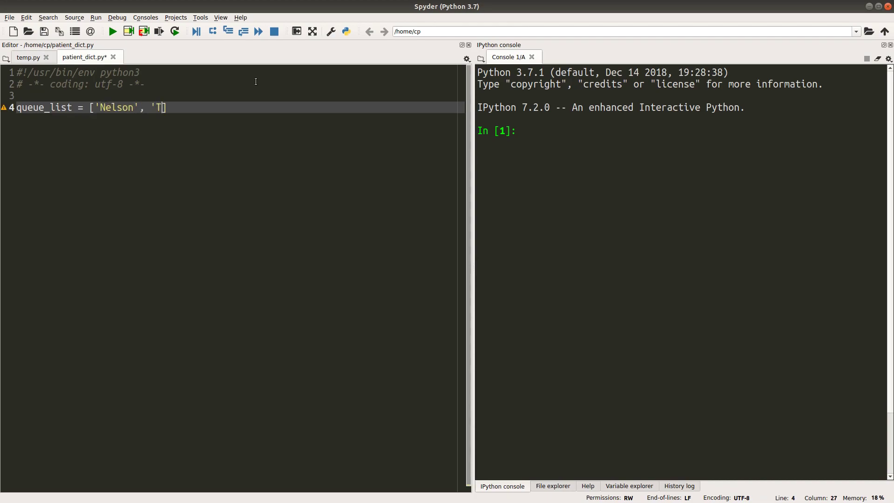
{"action": "type", "text": "iffany', '"}
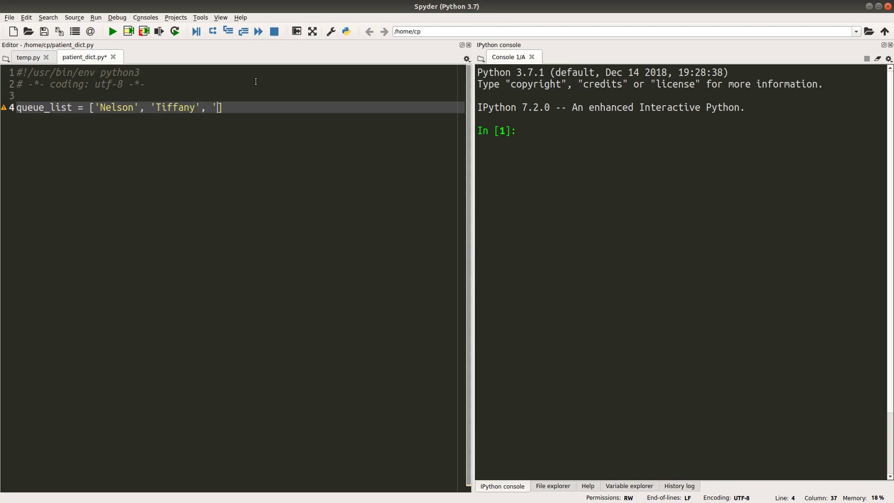
{"action": "type", "text": "Raymond',"}
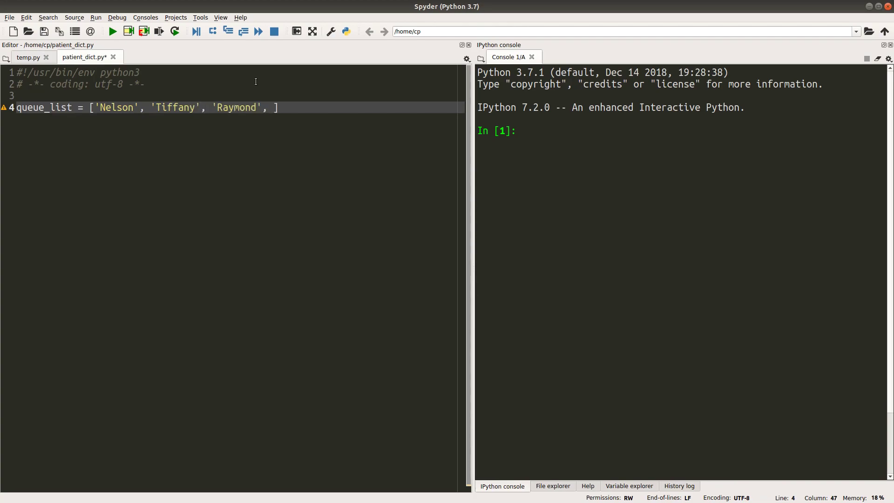
Step: Finish queue_list with 'Michelle' and 'Polly', keeping it on one line
{"action": "type", "text": "'Michelle'"}
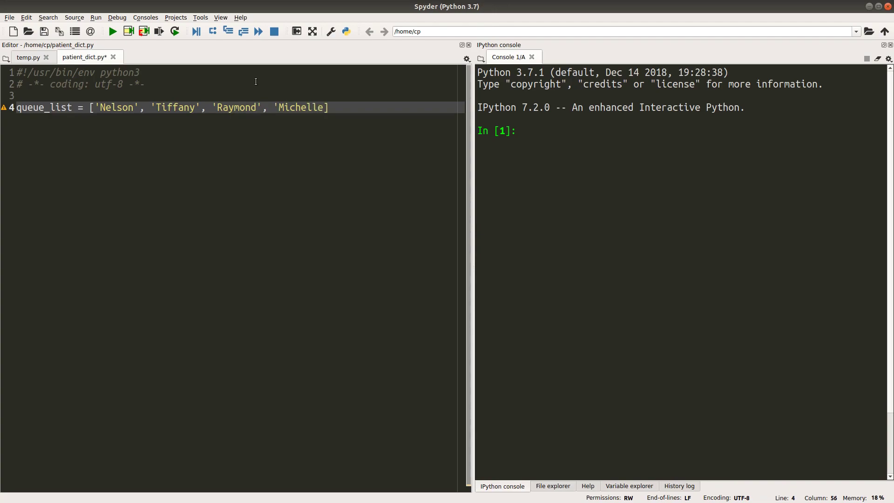
{"action": "key", "text": "Return"}
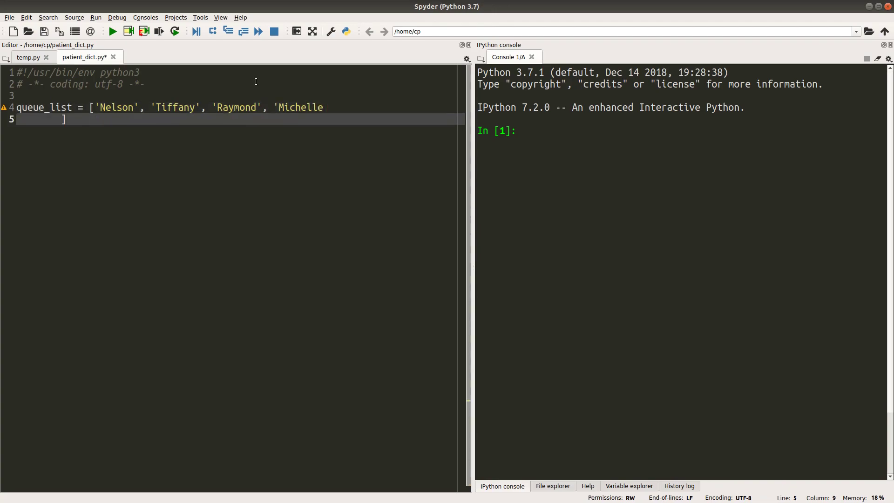
{"action": "key", "text": "Backspace"}
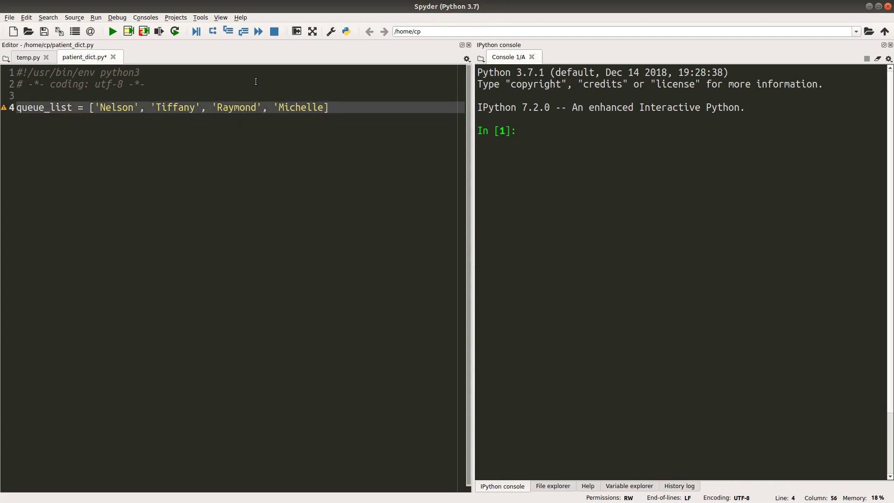
{"action": "type", "text": ", 'Po"}
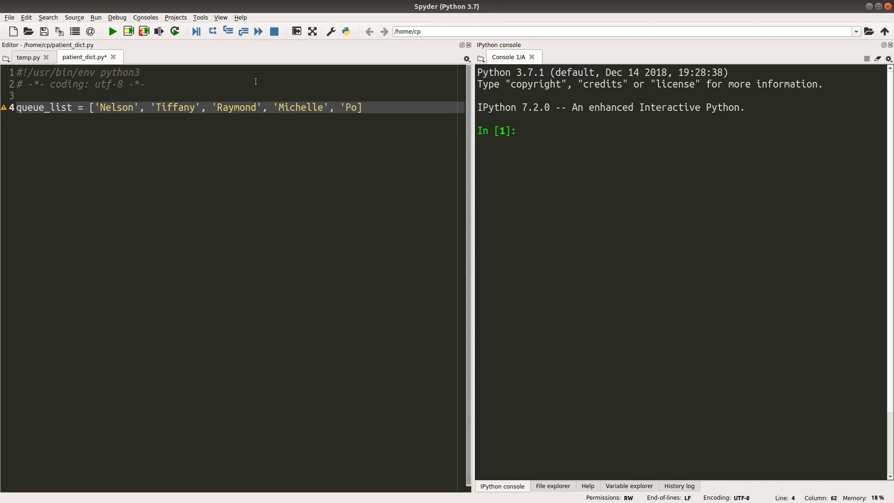
{"action": "type", "text": "lly'"}
{"action": "type", "text": "pat"}
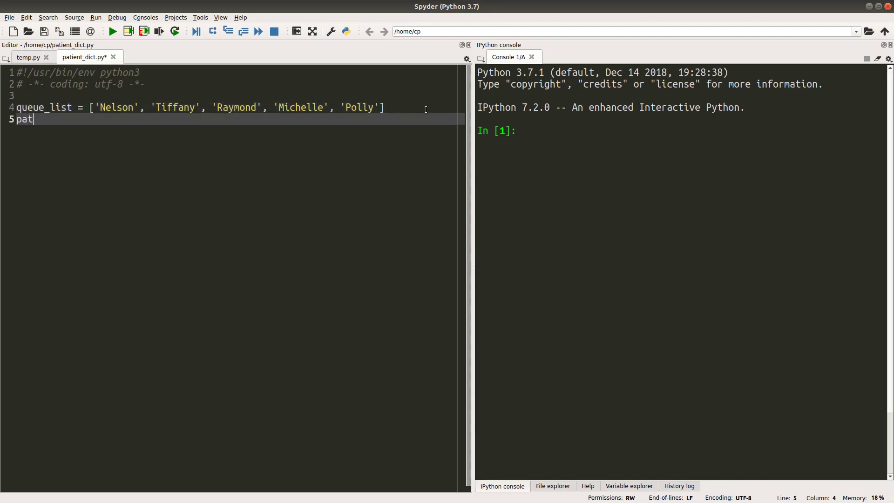
Step: Write patient_dict = {'Tiffany': {'age': 15, 'weight': ...}} as the first record
{"action": "type", "text": "ient_dict ="}
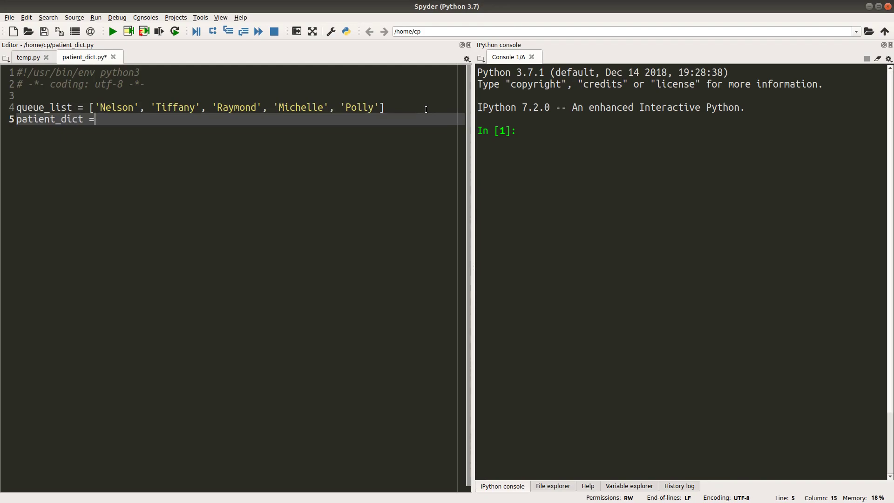
{"action": "type", "text": "{}"}
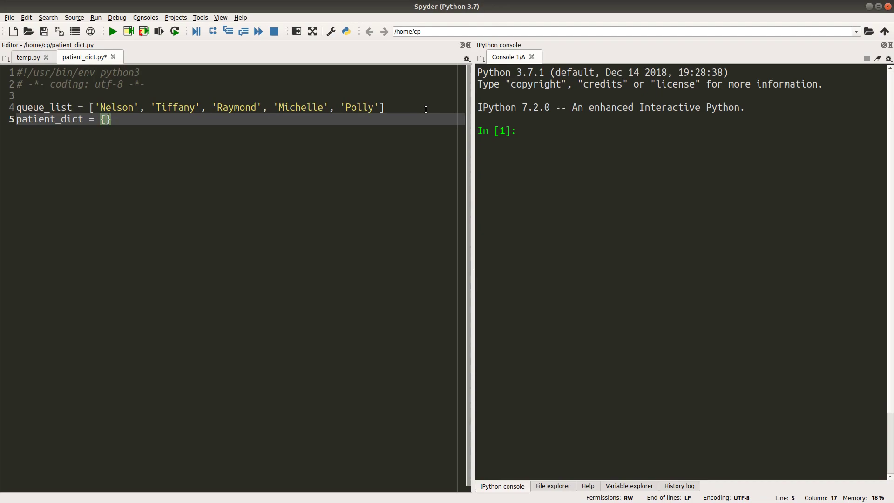
{"action": "type", "text": "'"}
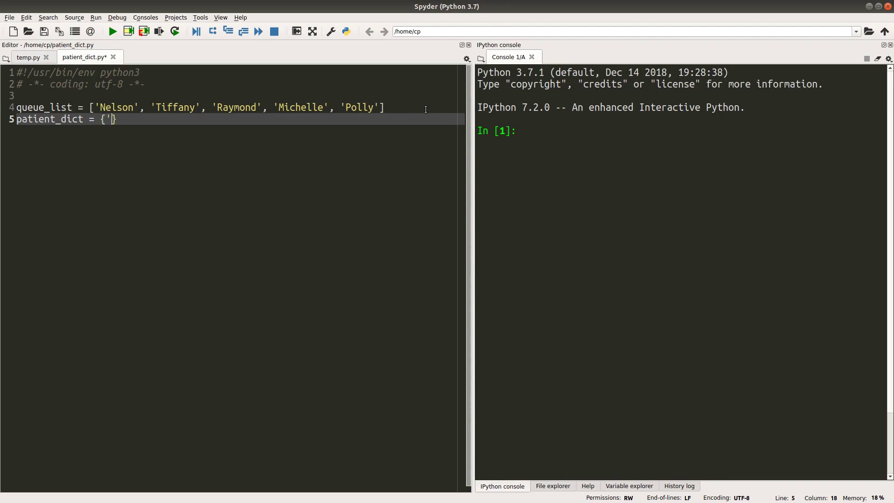
{"action": "type", "text": "Tiffan"}
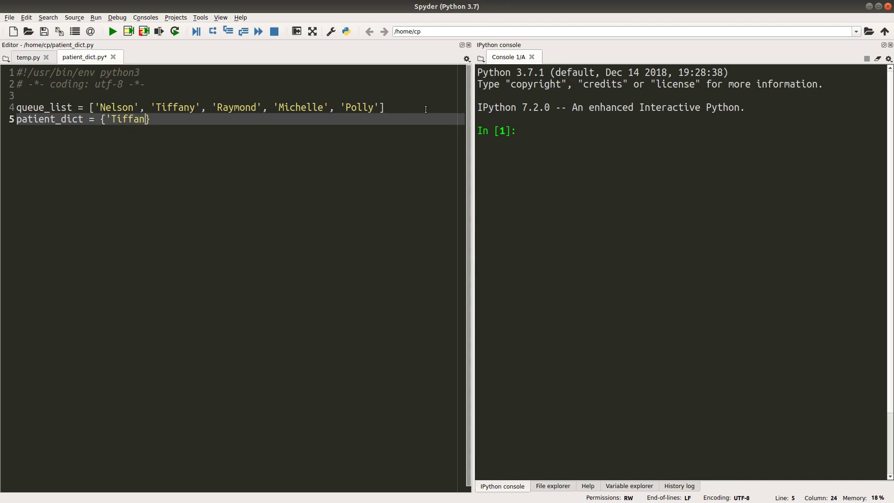
{"action": "type", "text": "y': {}"}
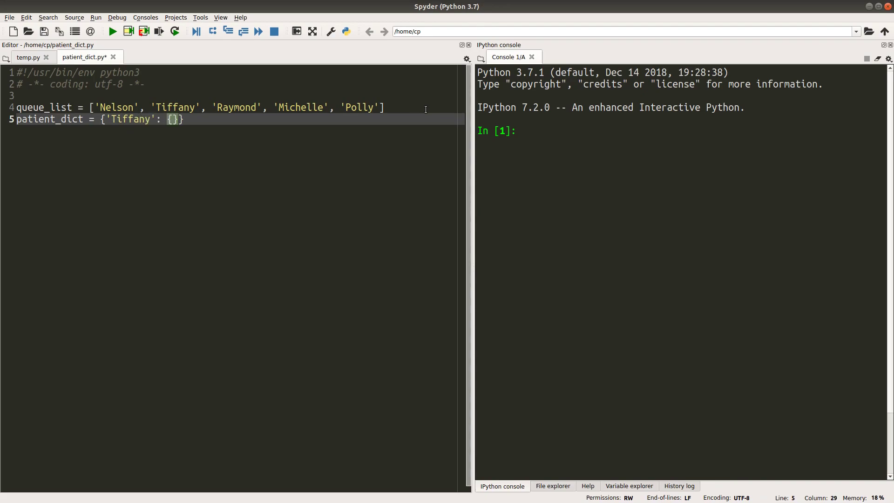
{"action": "type", "text": "'age'"}
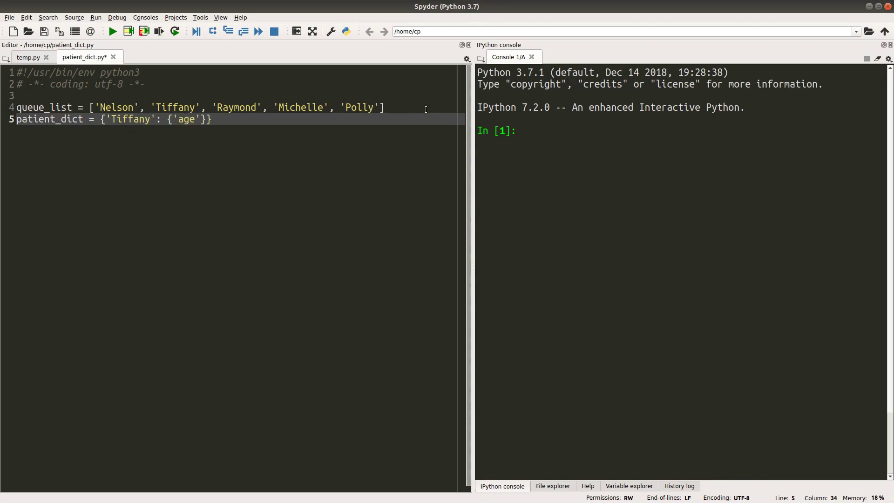
{"action": "type", "text": ": 15,"}
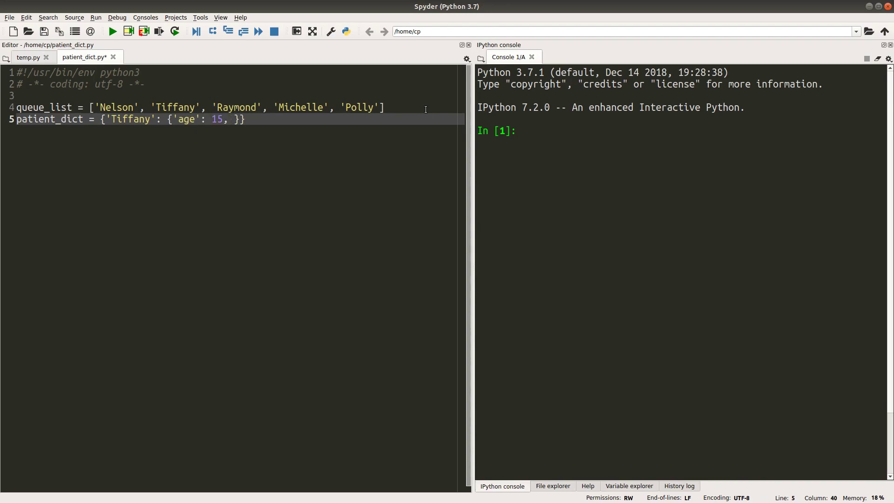
{"action": "type", "text": "'w"}
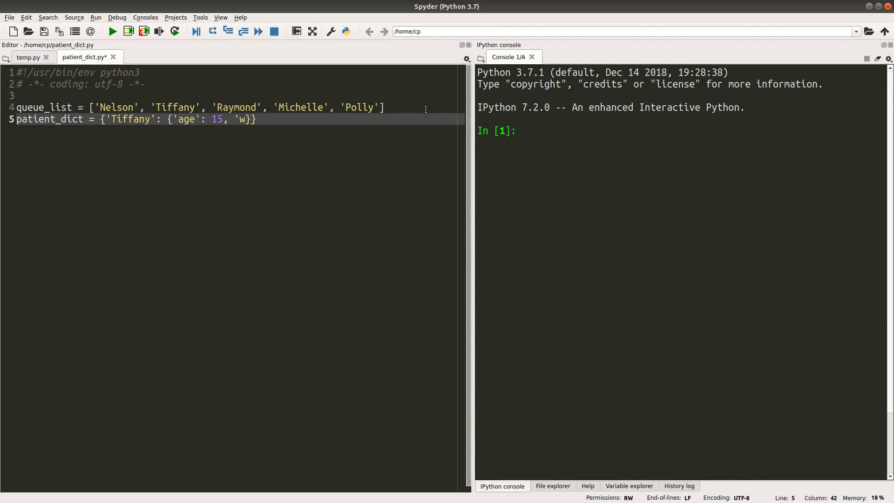
{"action": "type", "text": "eight',"}
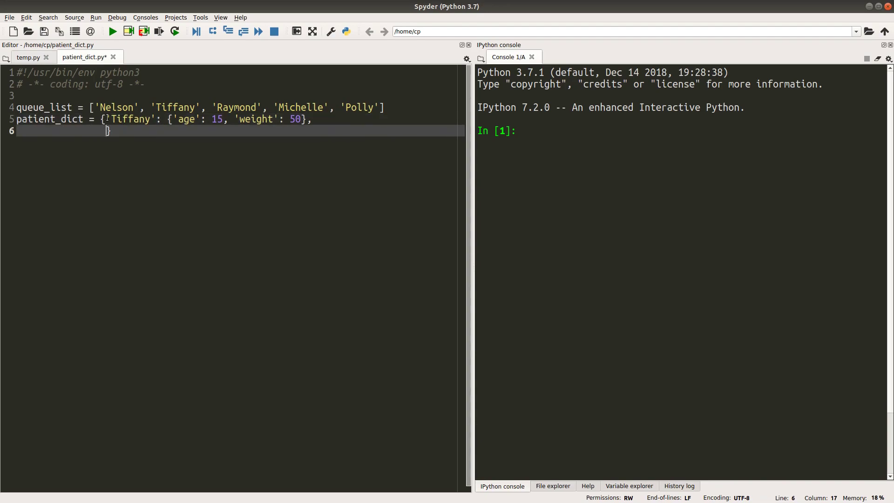
Step: Select Tiffany's age/weight record to copy and place the cursor after her entry
{"action": "double_click", "coordinate": [124, 119]}
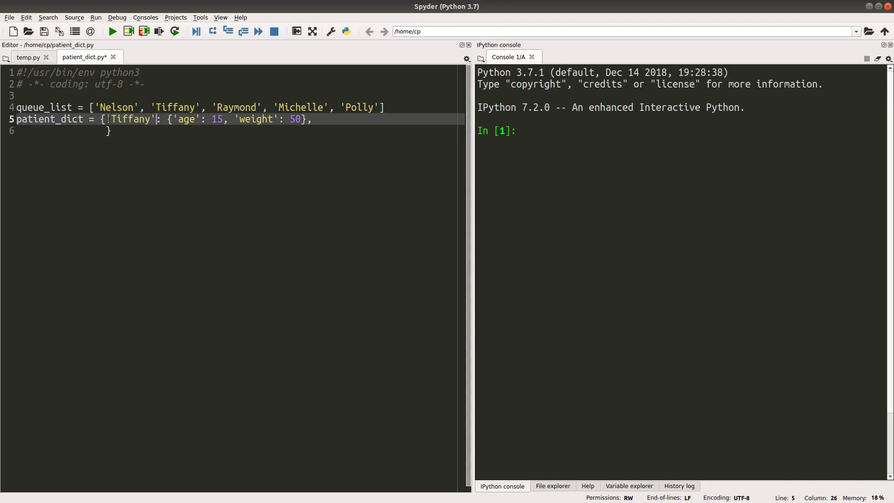
{"action": "double_click", "coordinate": [130, 118]}
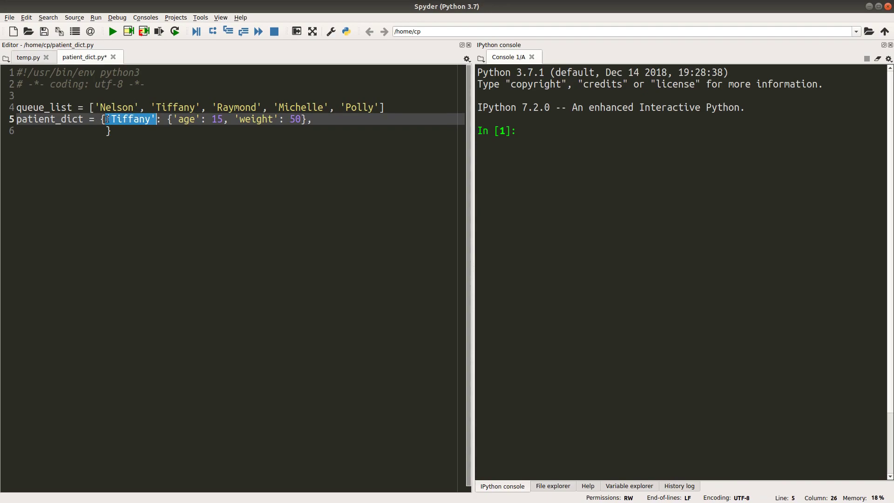
{"action": "left_click", "coordinate": [167, 119]}
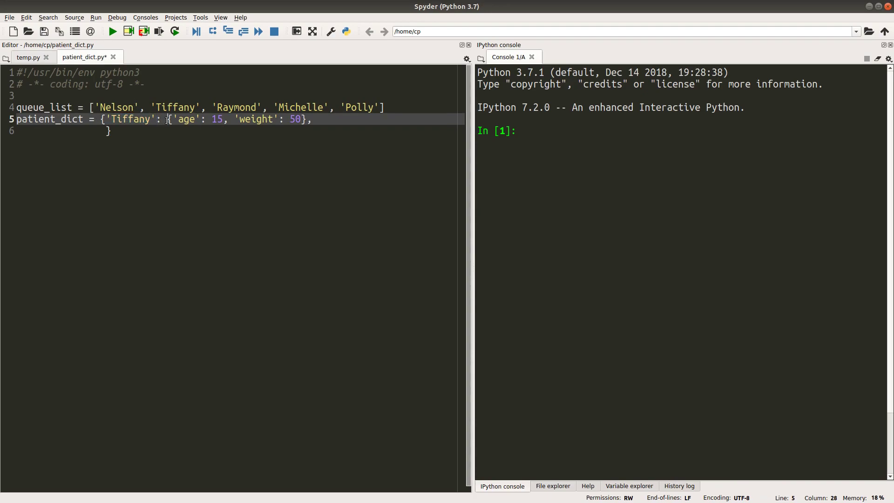
{"action": "double_click", "coordinate": [132, 119]}
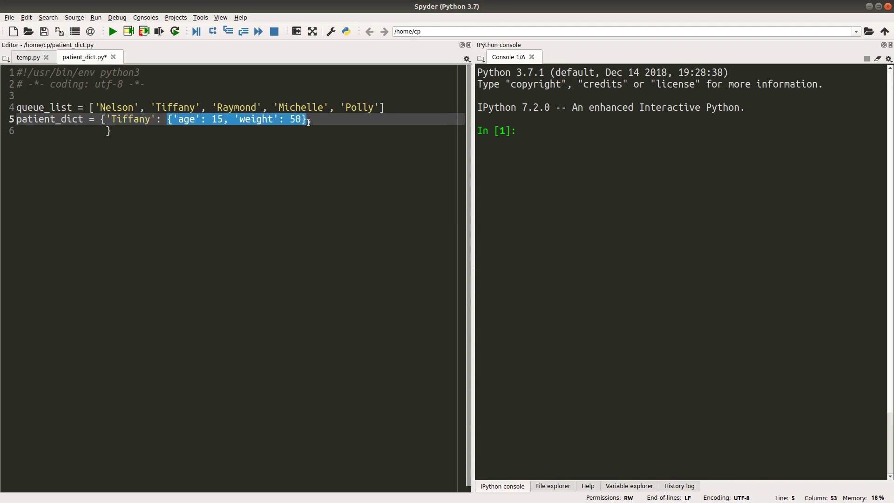
{"action": "left_click", "coordinate": [307, 120]}
{"action": "type", "text": ","}
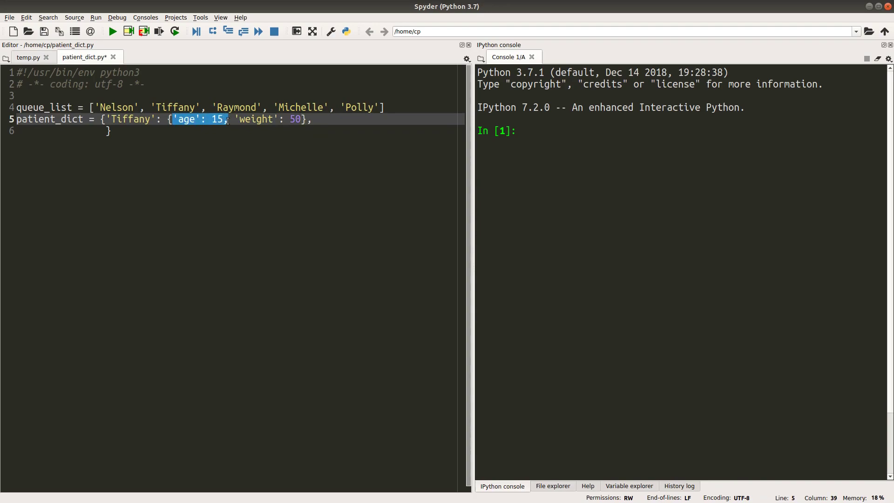
{"action": "left_click", "coordinate": [168, 120]}
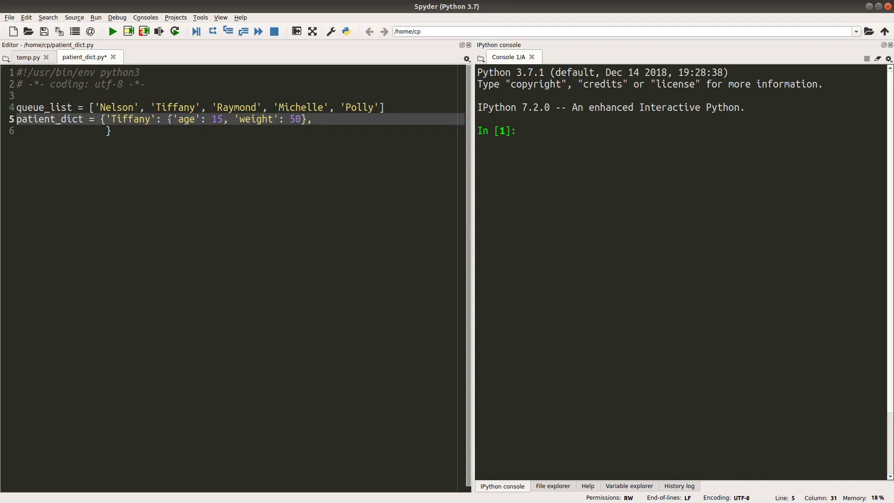
{"action": "double_click", "coordinate": [186, 120]}
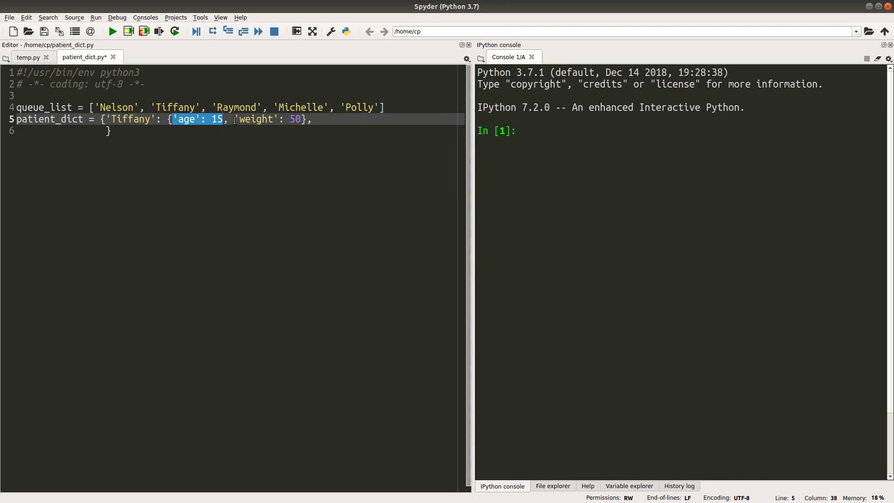
{"action": "double_click", "coordinate": [257, 119]}
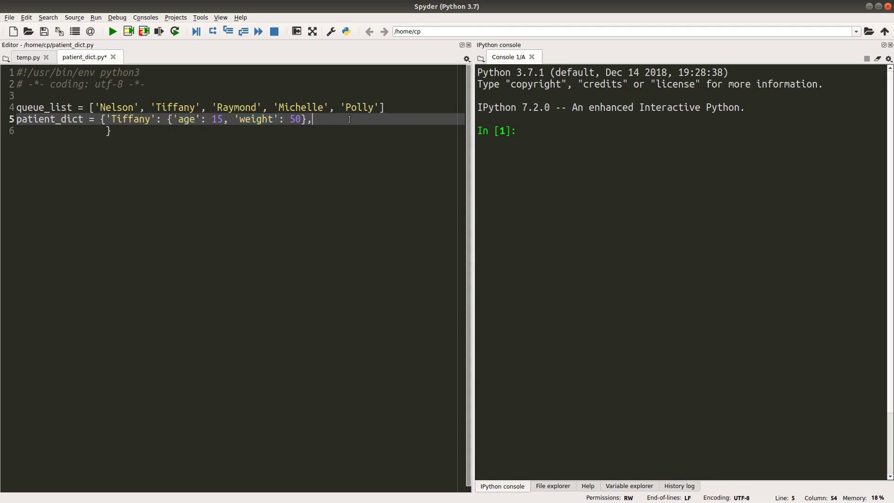
Step: Add a 'Raymond' entry from the pasted record, edited to age 23 and weight 65
{"action": "key", "text": "Return"}
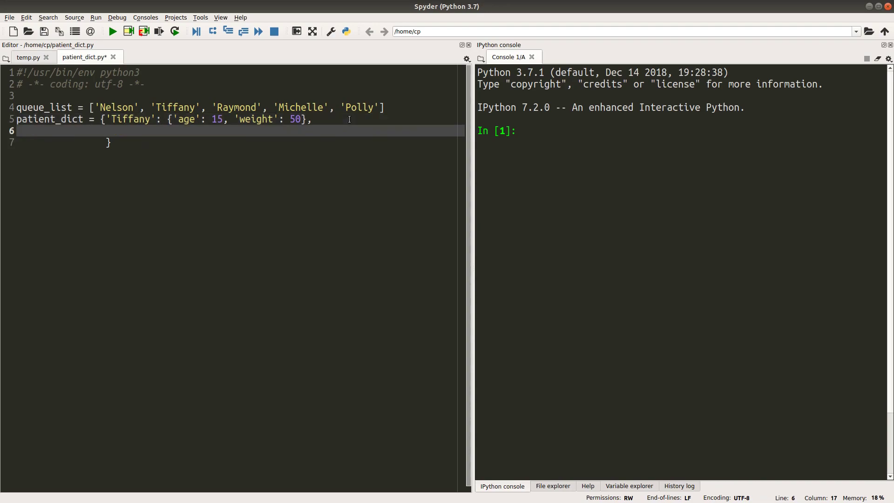
{"action": "type", "text": "'Raymond':"}
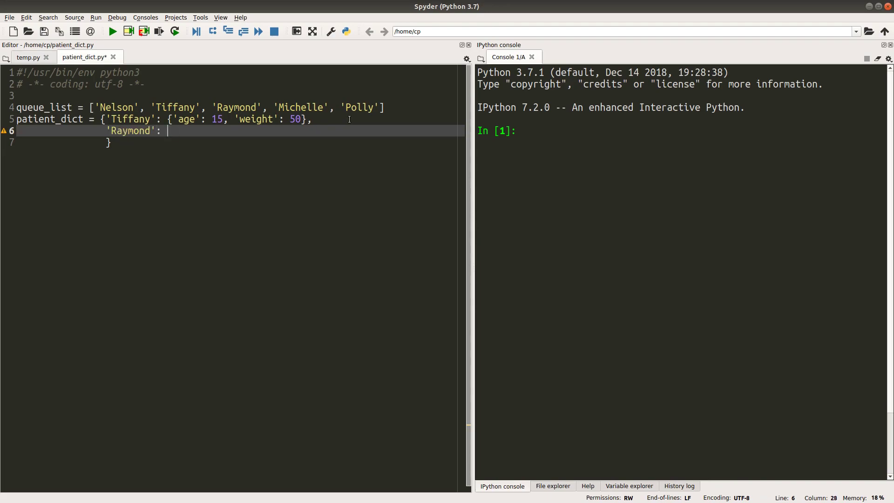
{"action": "type", "text": "{}"}
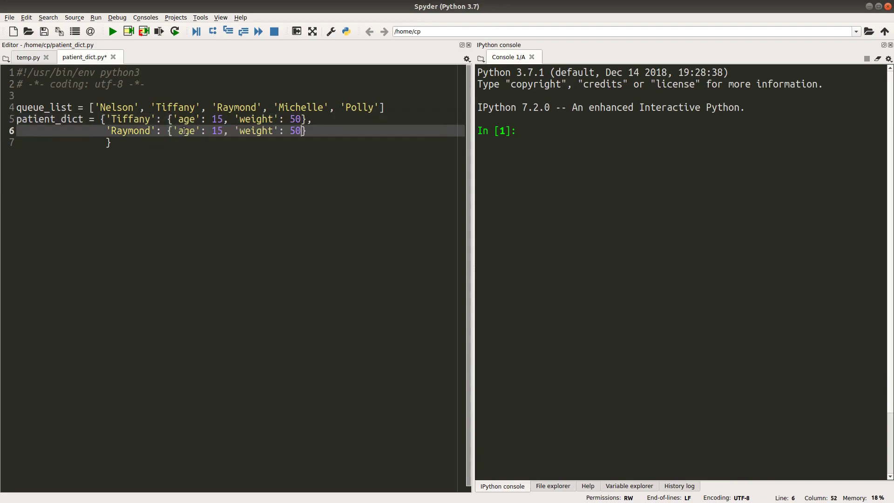
{"action": "double_click", "coordinate": [217, 130]}
{"action": "type", "text": "23"}
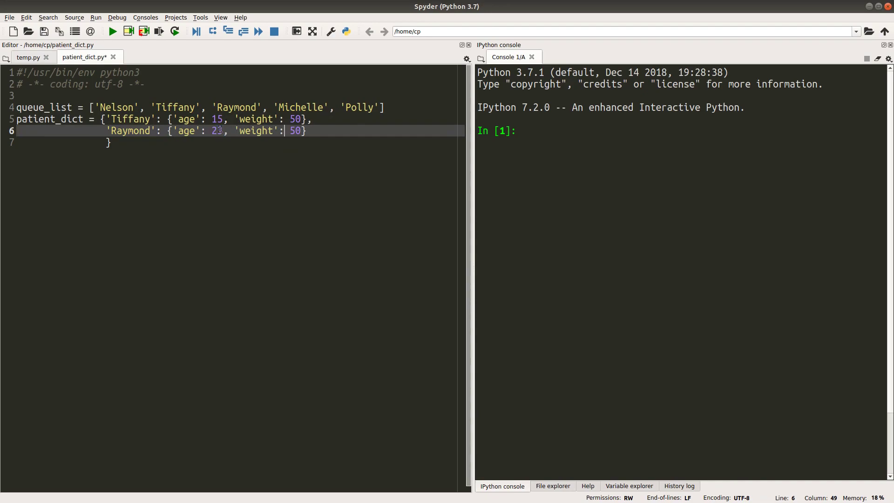
{"action": "type", "text": "65"}
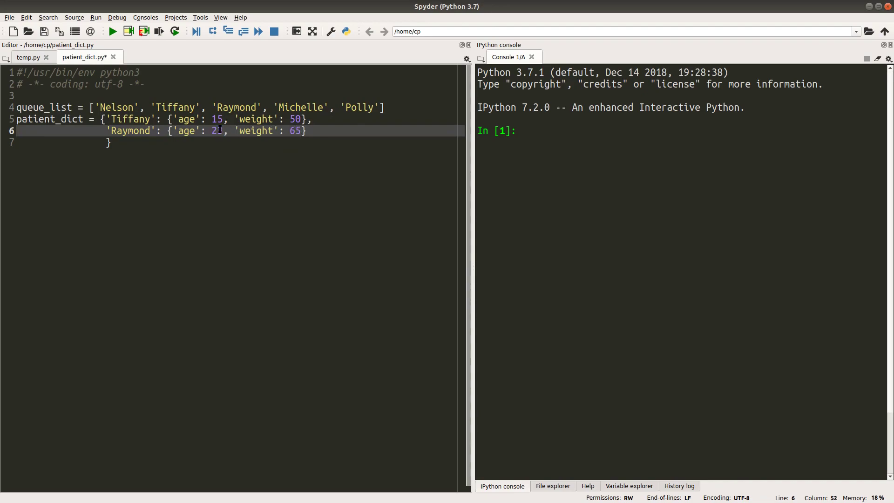
{"action": "type", "text": "3"}
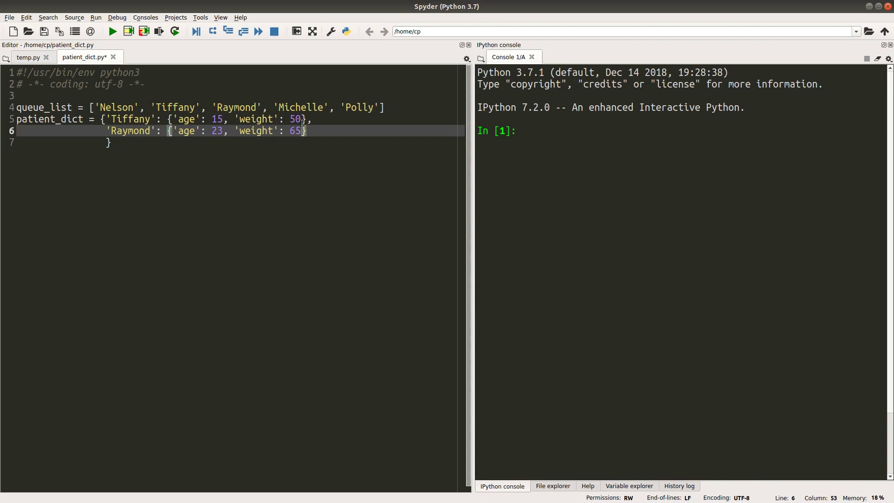
{"action": "type", "text": ","}
{"action": "type", "text": "'"}
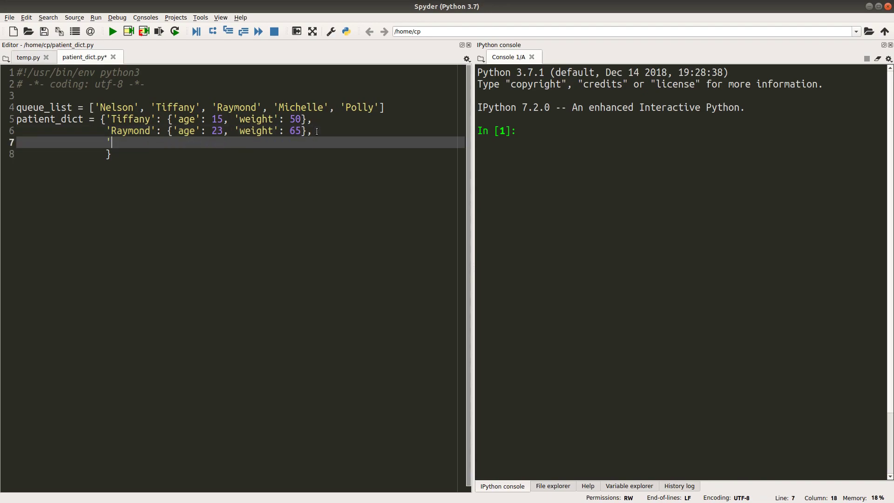
Step: Add a 'Sabrina' entry with age 20 and weight 57
{"action": "type", "text": "Sabrin"}
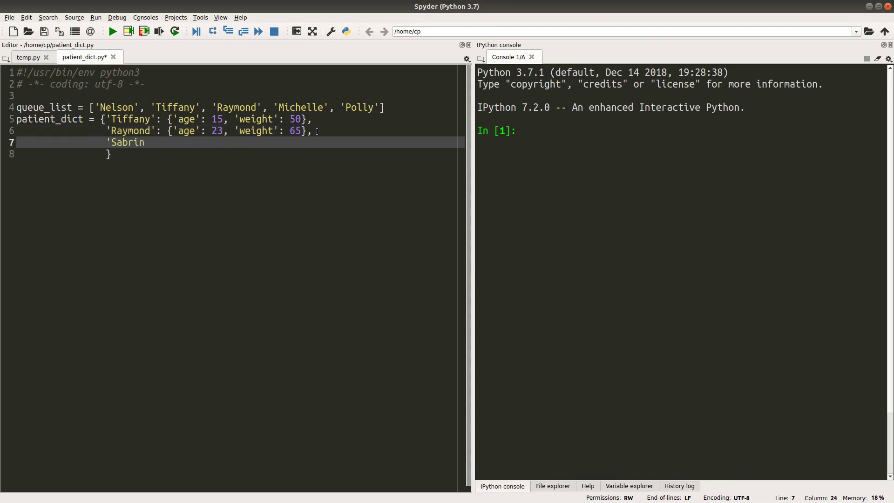
{"action": "type", "text": "a': {}"}
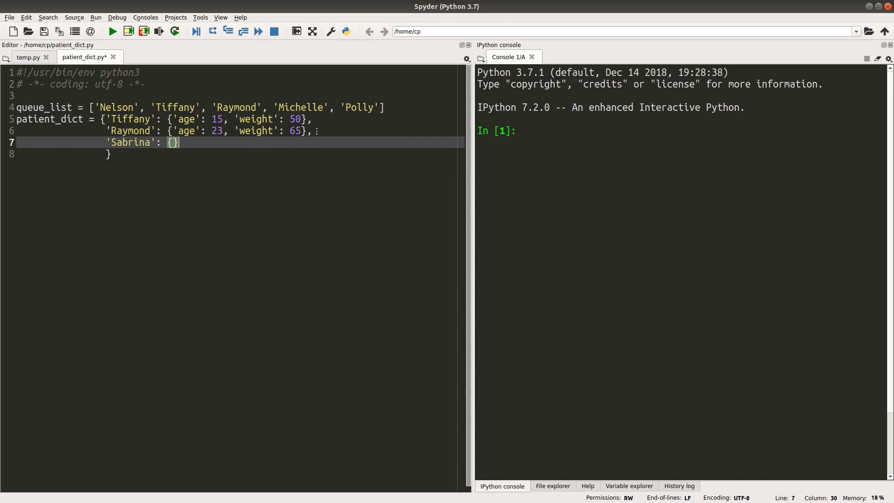
{"action": "double_click", "coordinate": [197, 130]}
{"action": "type", "text": "'age': 20, 'weight': 6"}
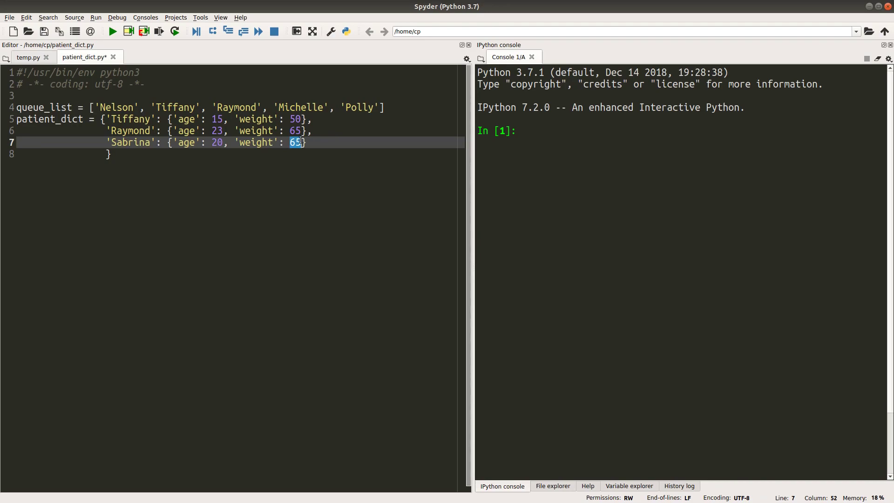
{"action": "type", "text": "57"}
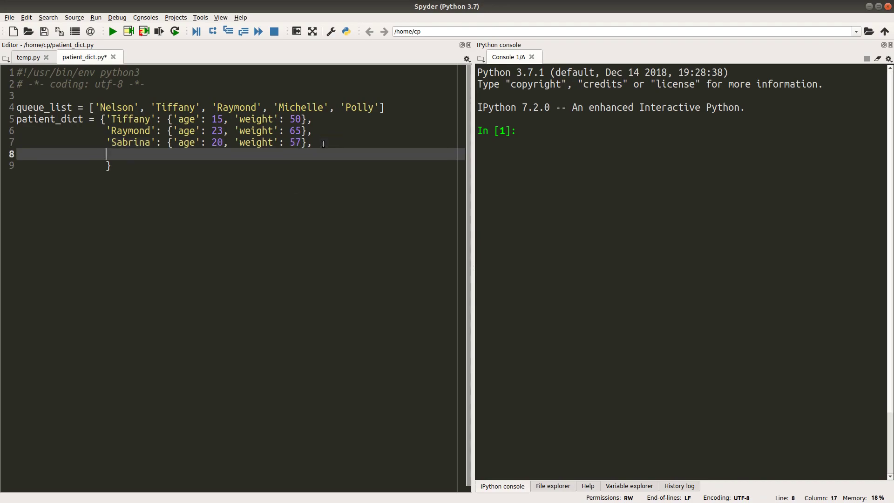
Step: Add a 'Michelle' entry with age 21 and weight 53 and close the dictionary
{"action": "type", "text": "'Michelle"}
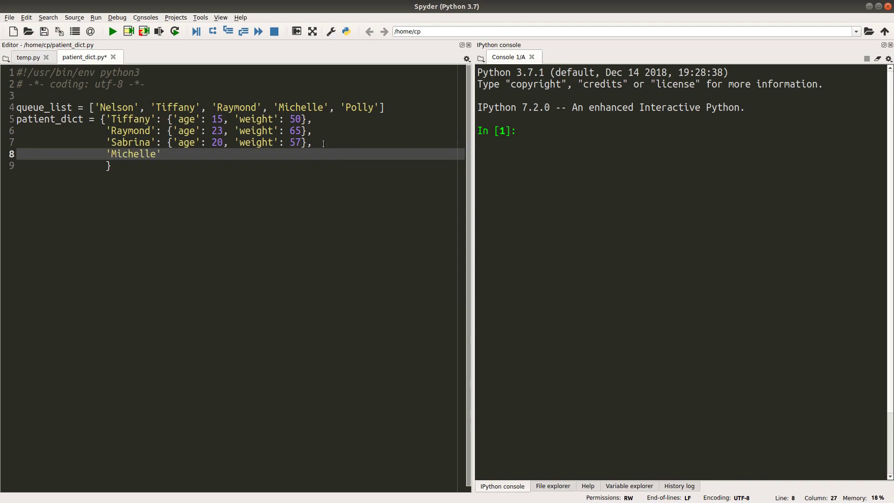
{"action": "type", "text": ":"}
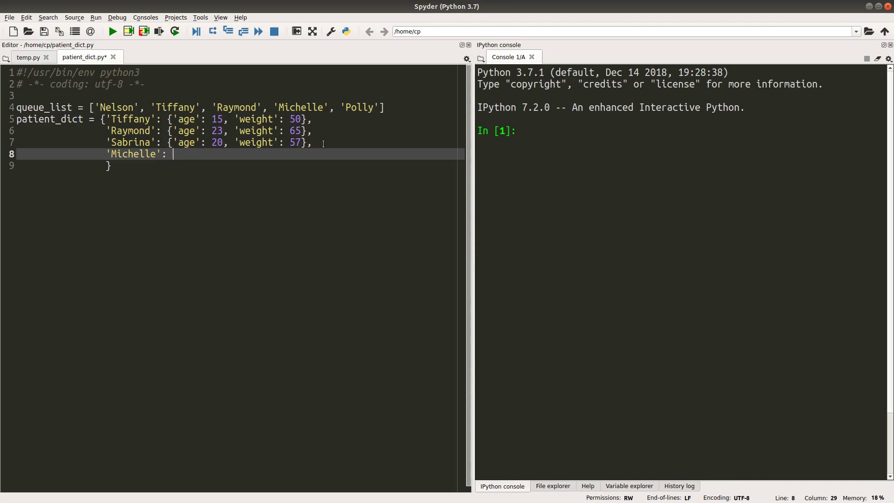
{"action": "type", "text": "{'age': 20, 'weight': 57"}
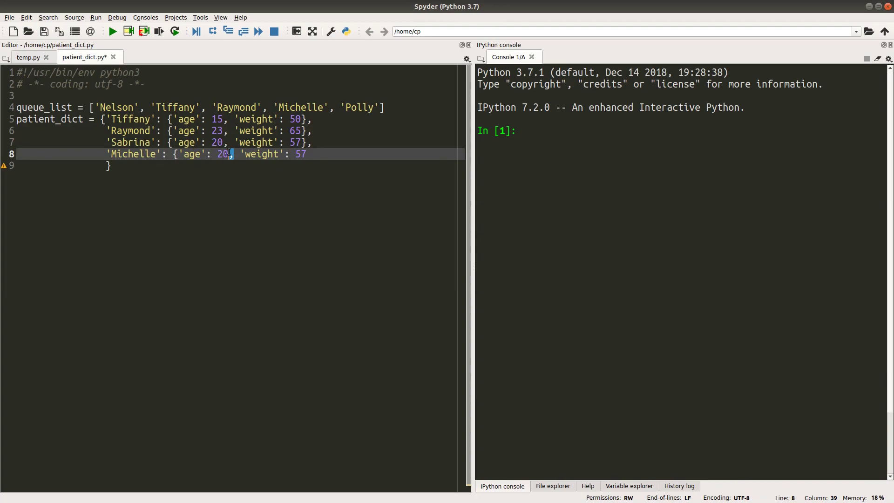
{"action": "type", "text": "1"}
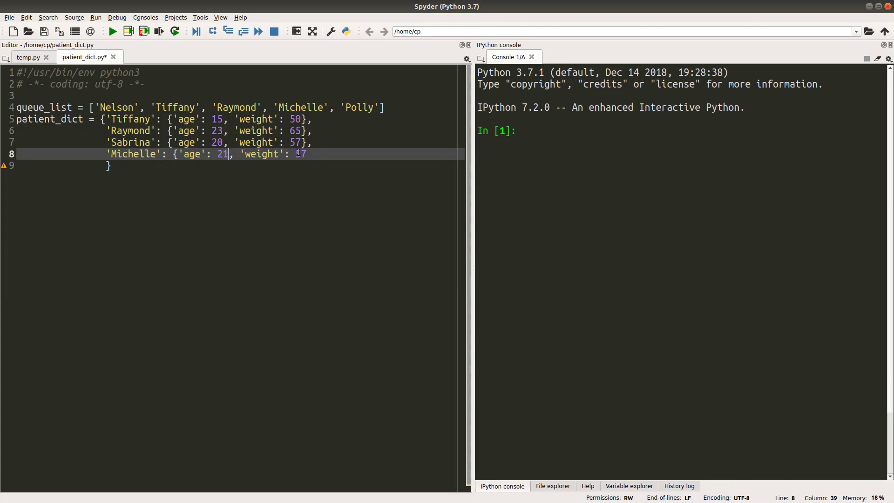
{"action": "type", "text": "3"}
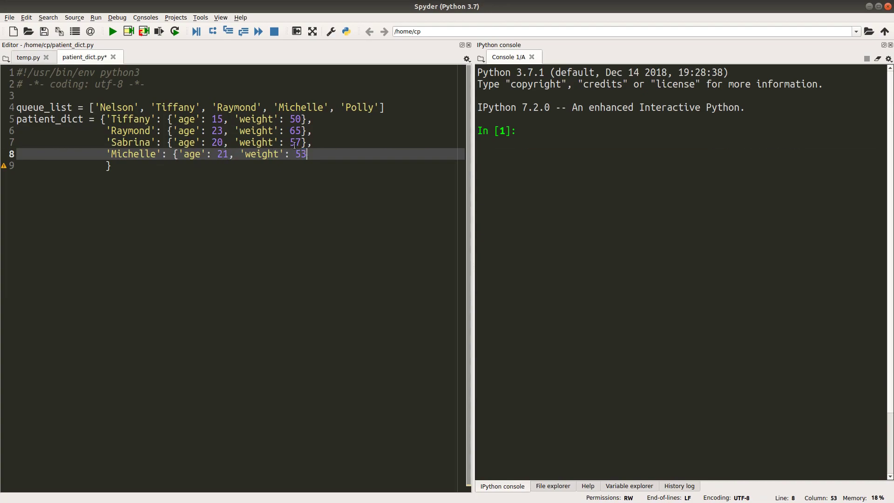
{"action": "type", "text": "}"}
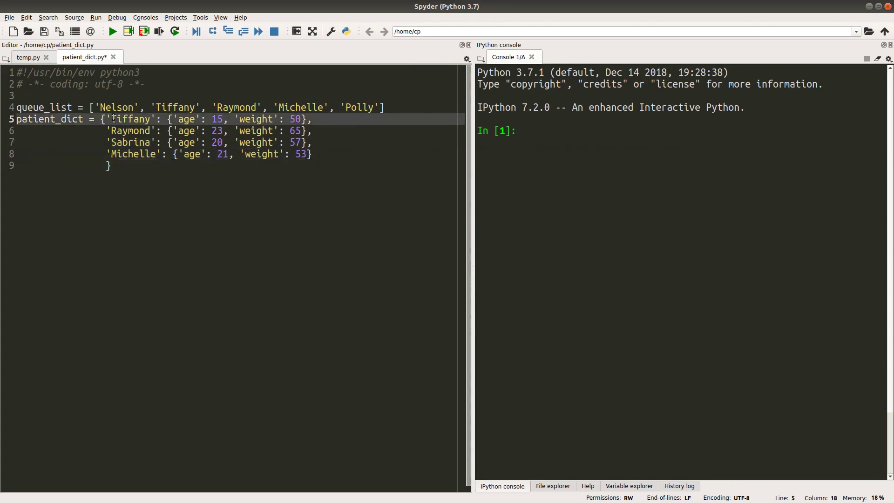
{"action": "double_click", "coordinate": [42, 120]}
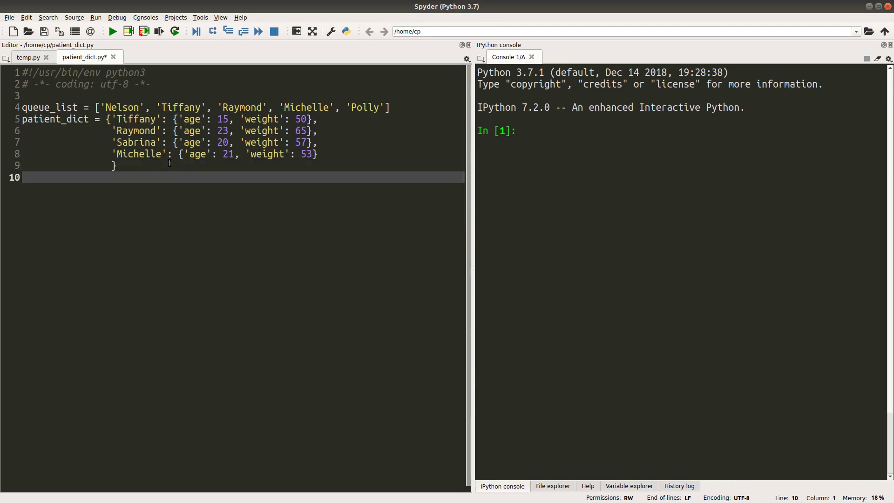
Step: Print the message 'These waiting people are on the record.' below the dictionary
{"action": "left_click", "coordinate": [22, 178]}
{"action": "type", "text": "print('"}
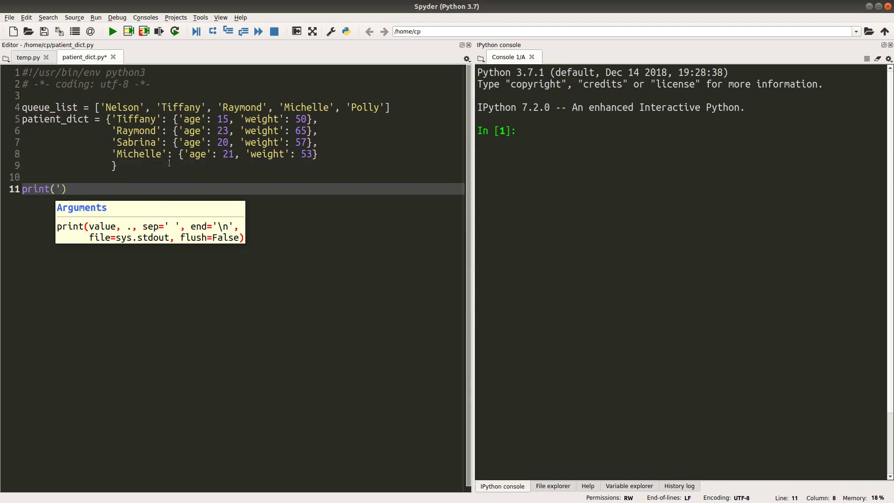
{"action": "type", "text": "These waitiin"}
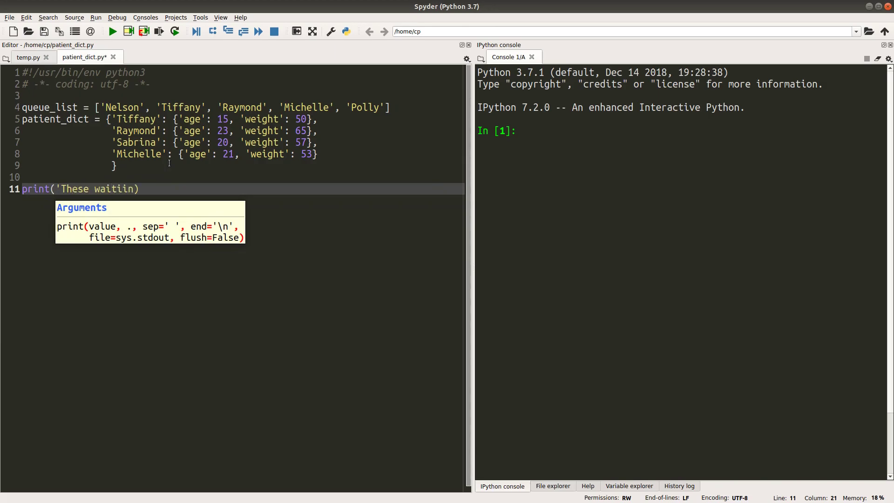
{"action": "key", "text": "Backspace"}
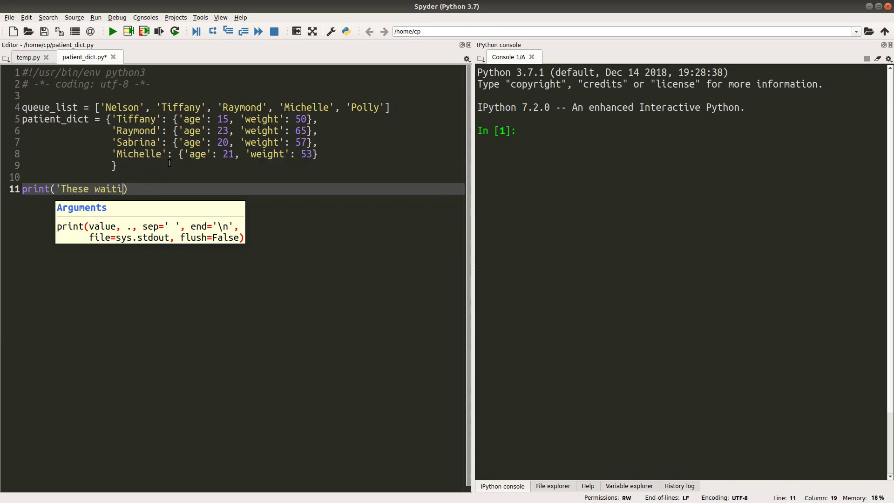
{"action": "type", "text": "ng people are"}
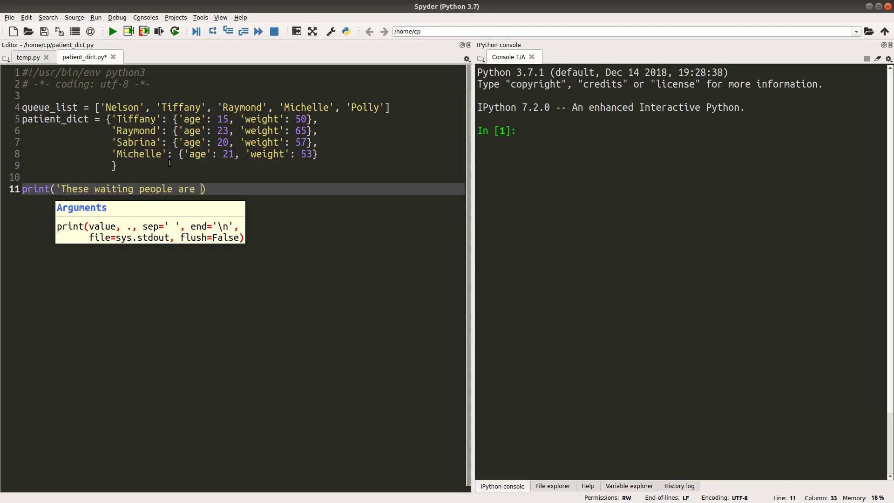
{"action": "type", "text": "on the recor"}
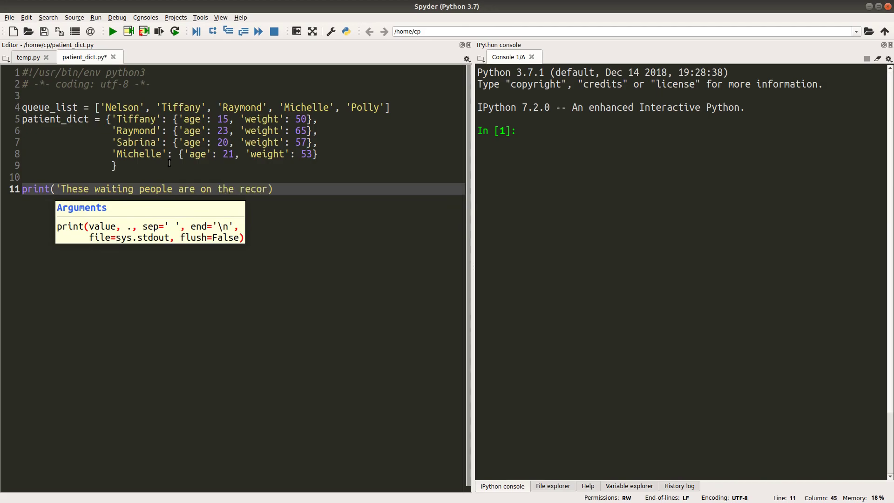
{"action": "type", "text": "d.'"}
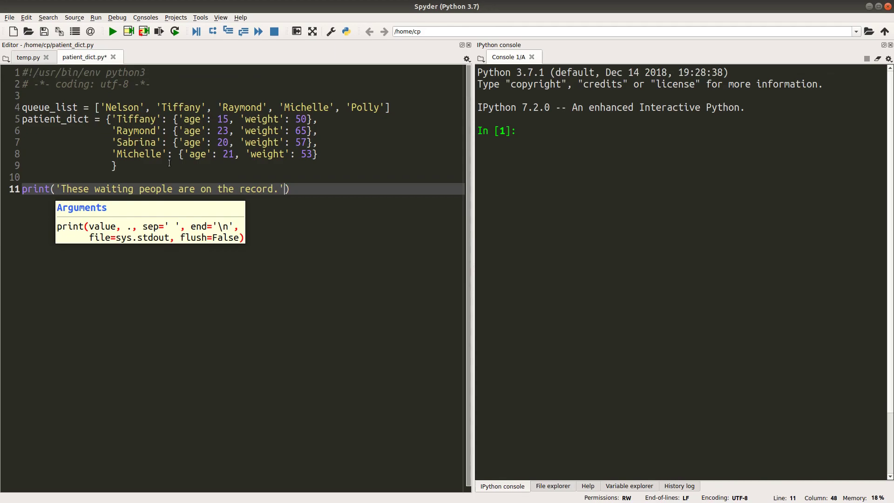
{"action": "key", "text": "Return"}
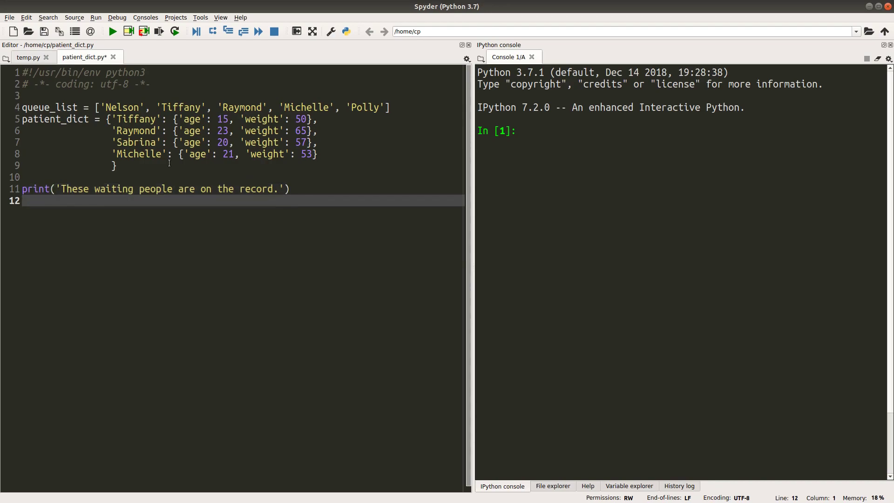
Step: Call print_queue(*queue_list, **patient_dict) and open space above queue_list for a function
{"action": "type", "text": "print"}
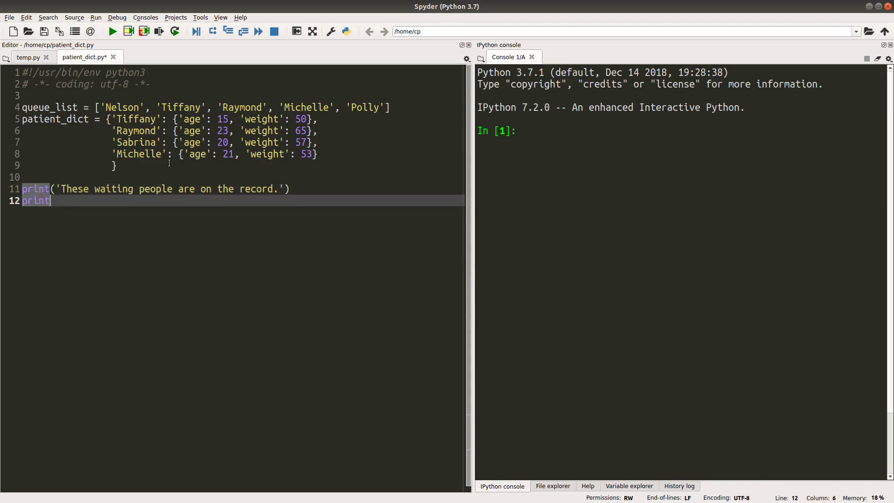
{"action": "type", "text": "_quene"}
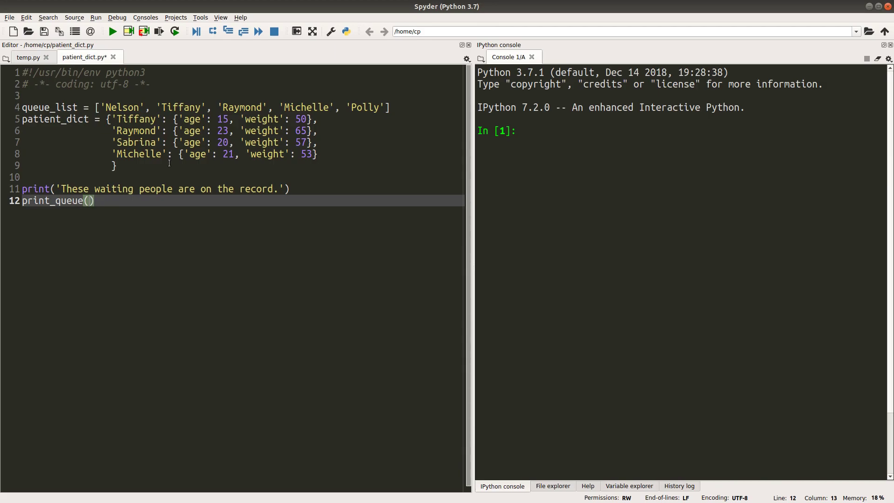
{"action": "type", "text": "*queue_list,"}
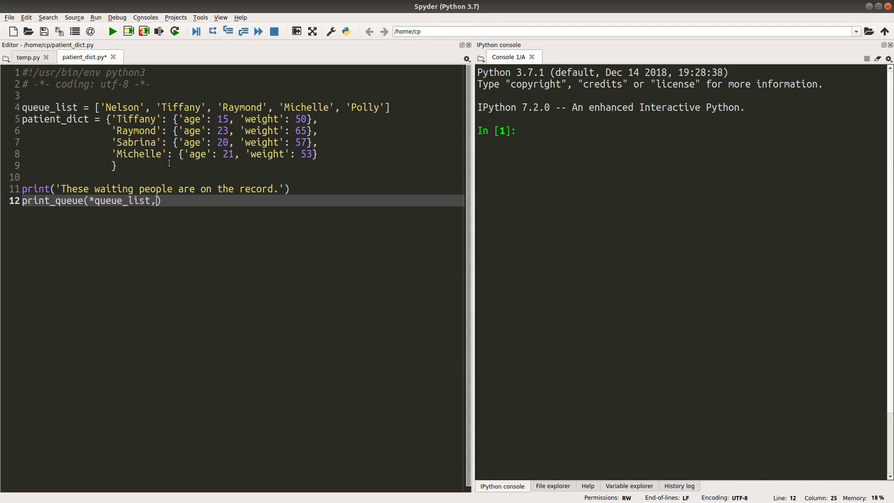
{"action": "type", "text": "**pa"}
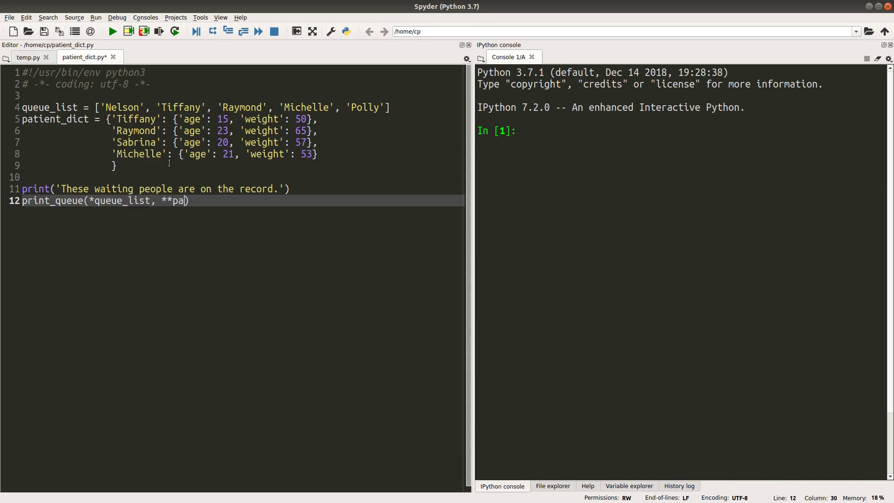
{"action": "type", "text": "tient_dict"}
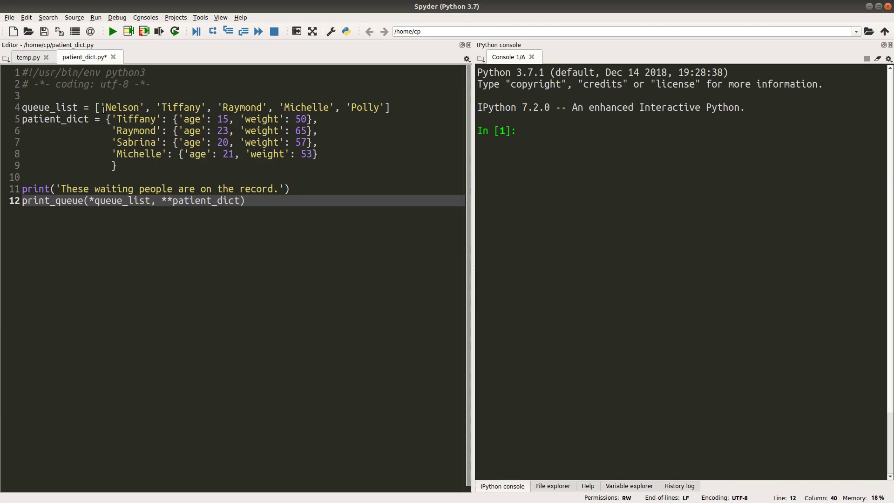
{"action": "left_click", "coordinate": [37, 107]}
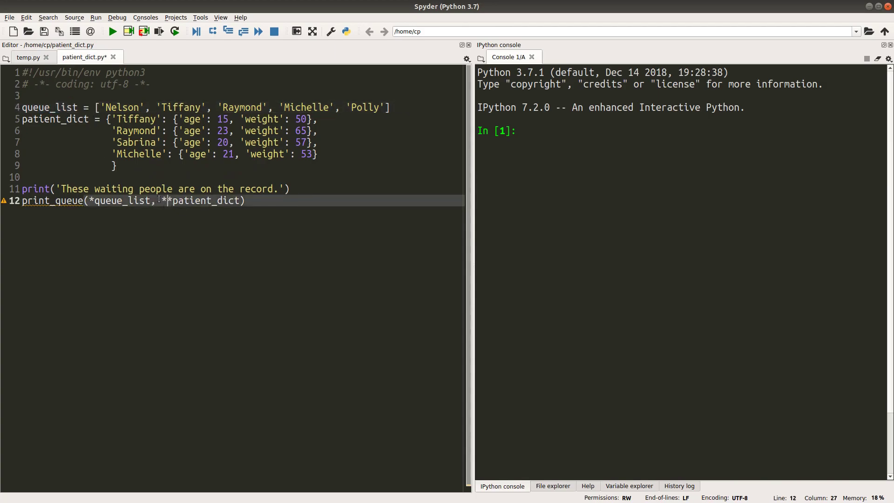
{"action": "left_click", "coordinate": [23, 95]}
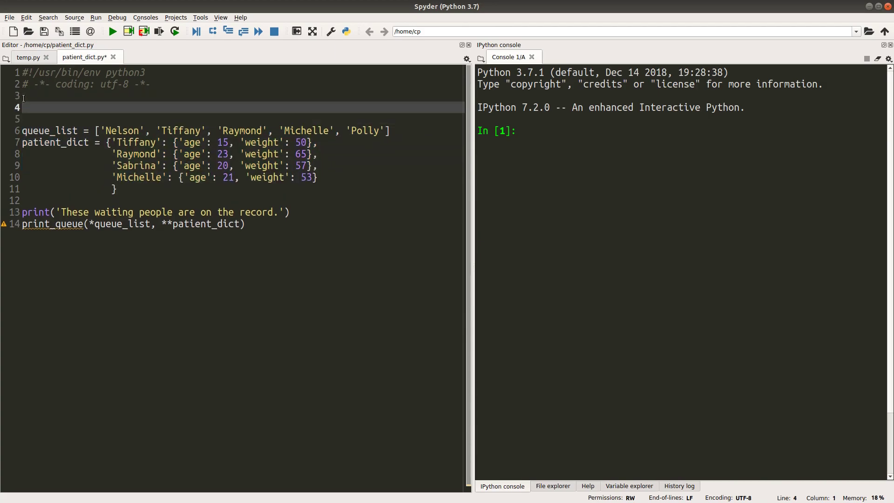
Step: Write the header def print_queue(*a_list, **a_dict) above queue_list
{"action": "type", "text": "def pri"}
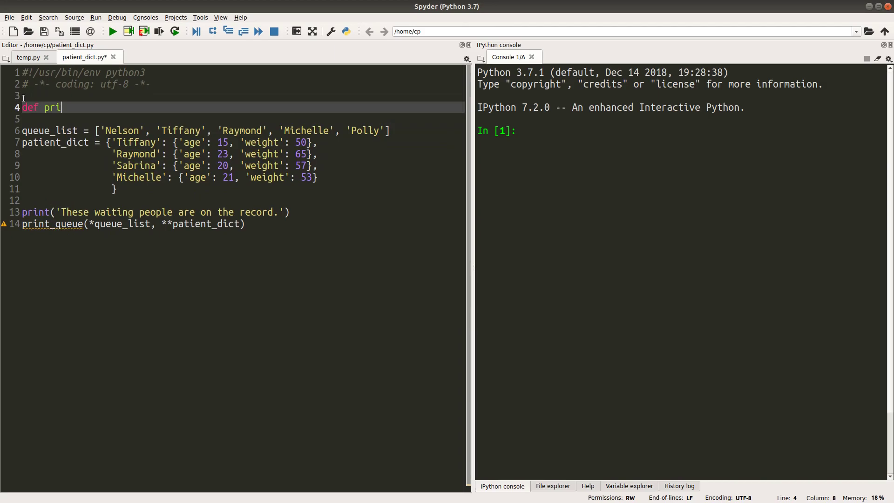
{"action": "type", "text": "nt_queue"}
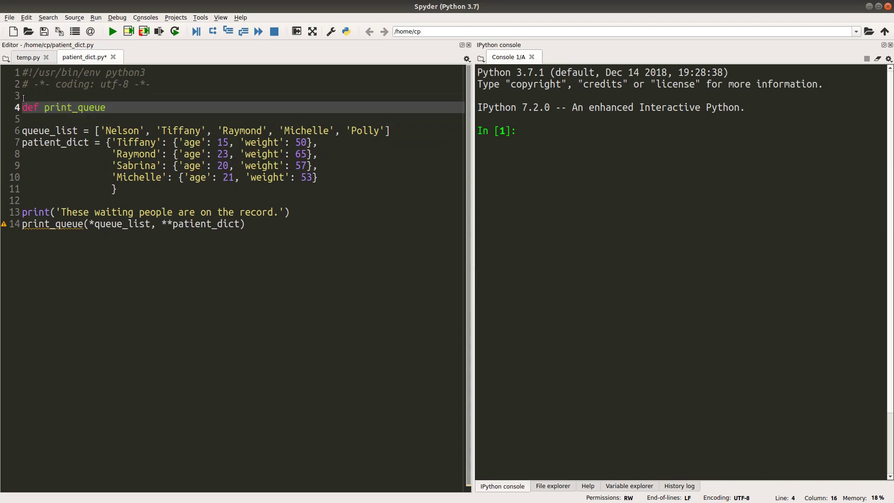
{"action": "type", "text": "(*)"}
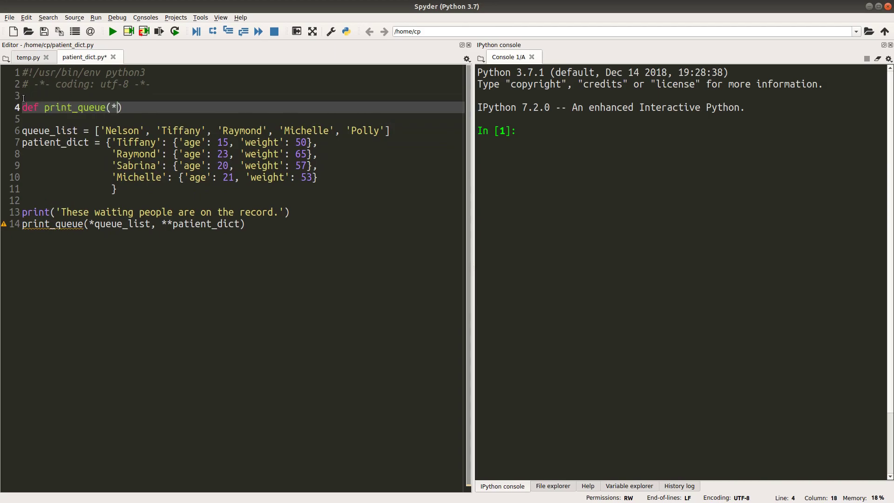
{"action": "type", "text": "a_list,"}
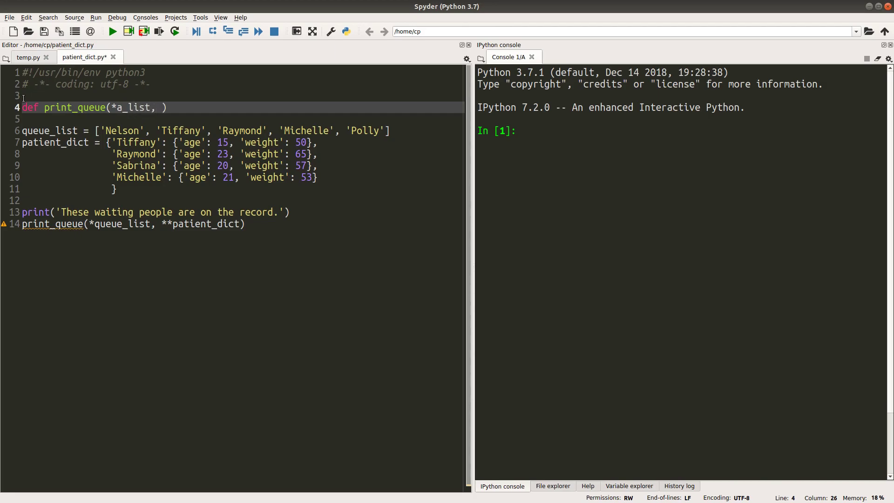
{"action": "type", "text": "**a_dict"}
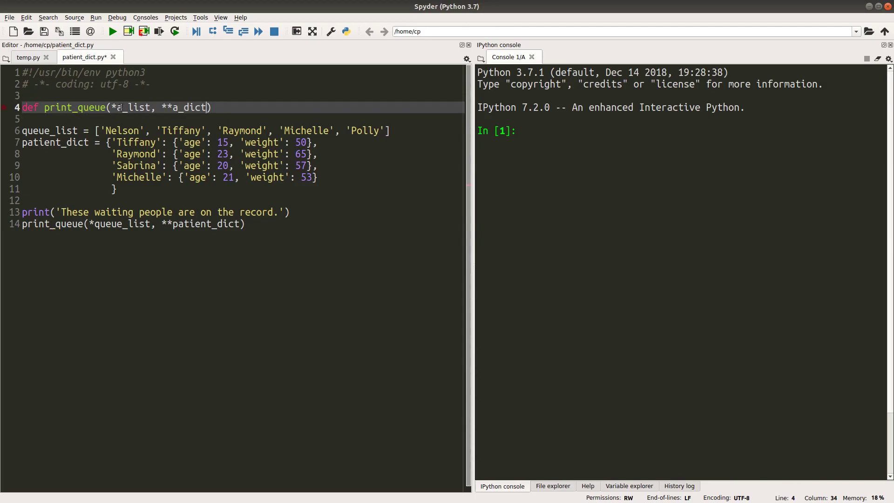
Step: Compare the *a_list parameter with the queue_list variable it receives
{"action": "double_click", "coordinate": [130, 107]}
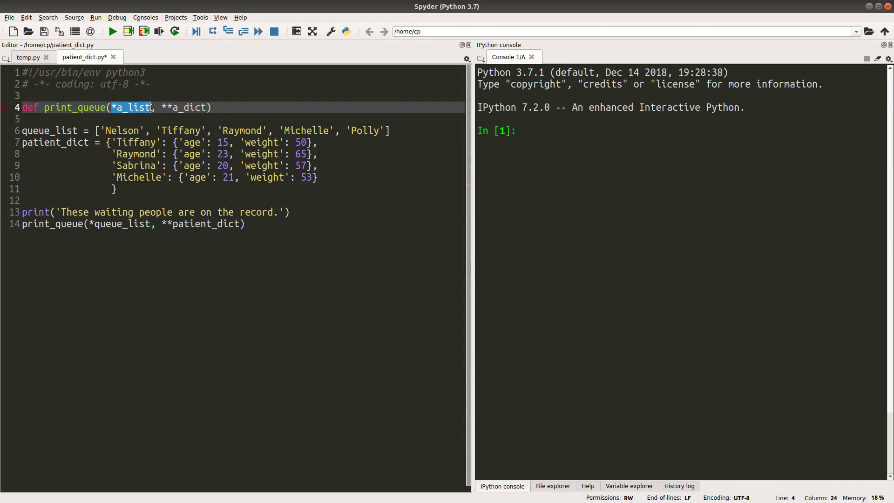
{"action": "double_click", "coordinate": [49, 130]}
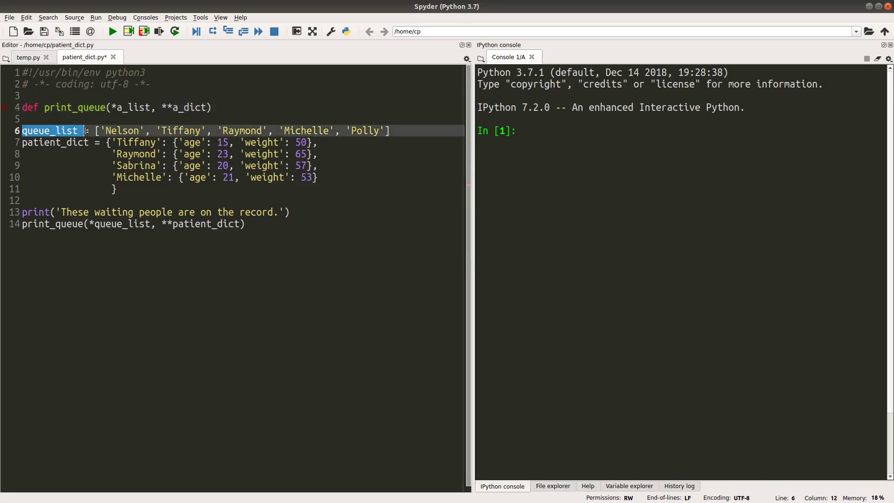
{"action": "left_click", "coordinate": [137, 118]}
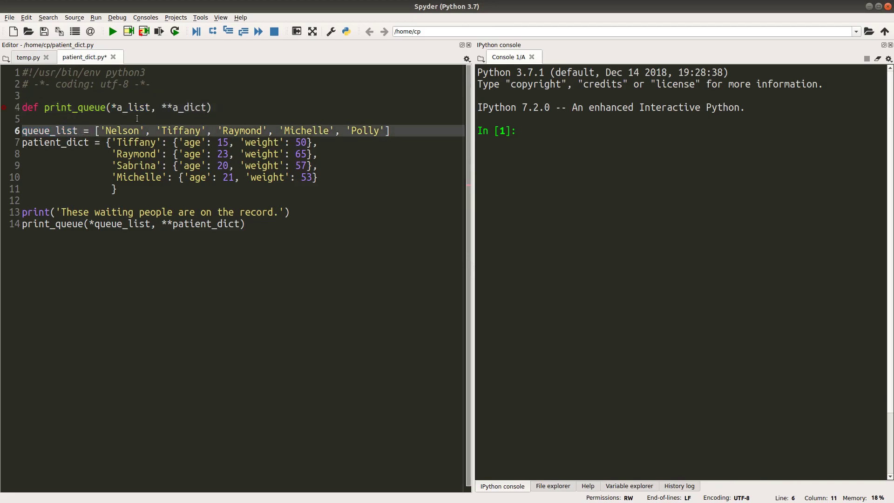
{"action": "double_click", "coordinate": [48, 130]}
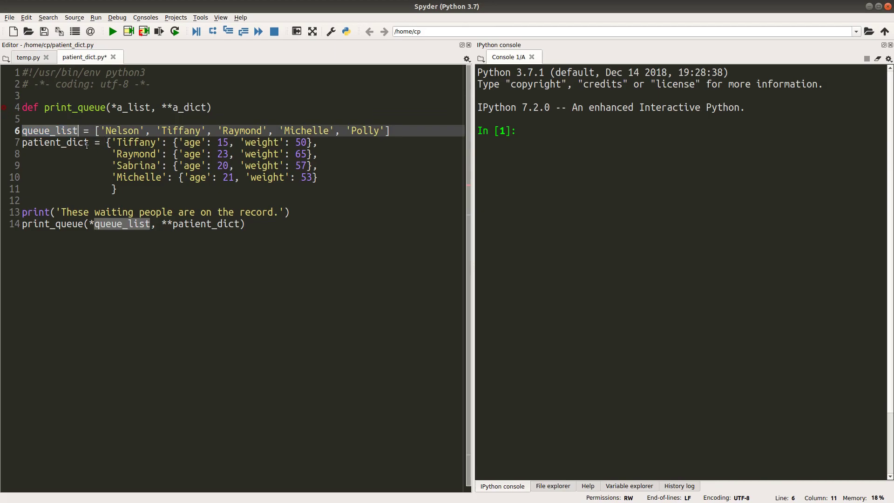
{"action": "left_click", "coordinate": [211, 108]}
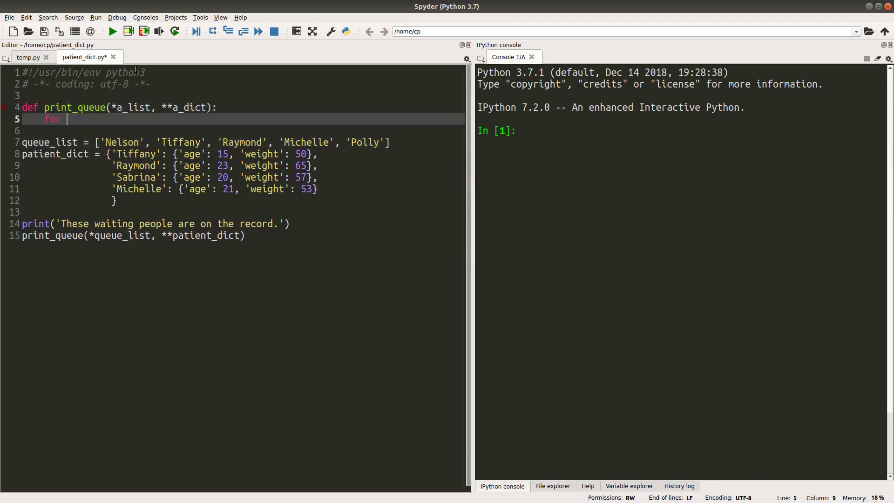
Step: Loop 'for person in a_list:' with a nested 'for patient, info in a_dict.items():'
{"action": "type", "text": "person in a_list:"}
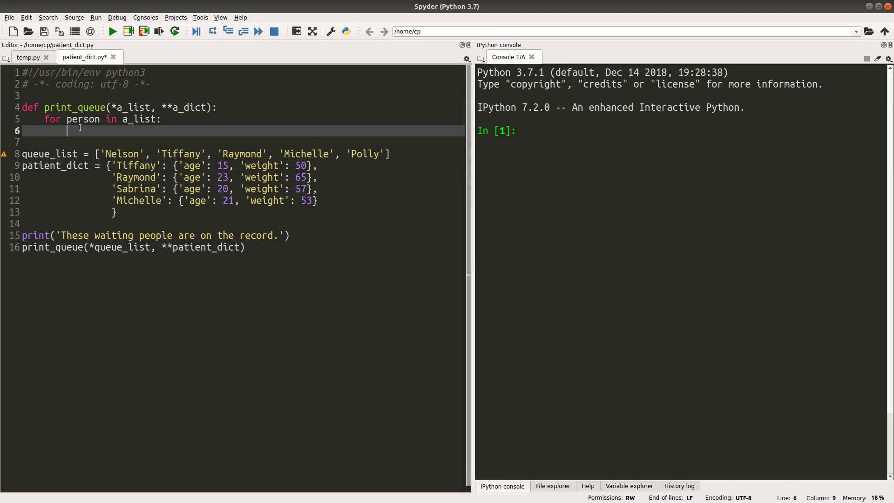
{"action": "type", "text": "for patient"}
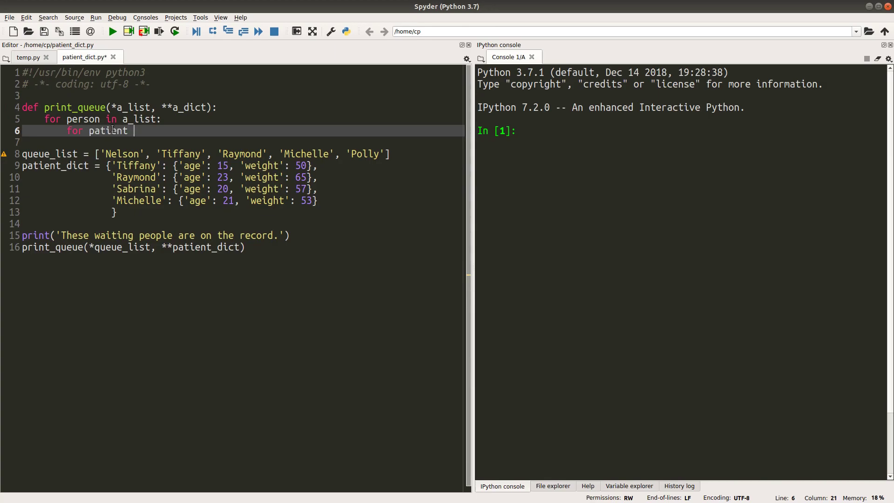
{"action": "type", "text": ", info in"}
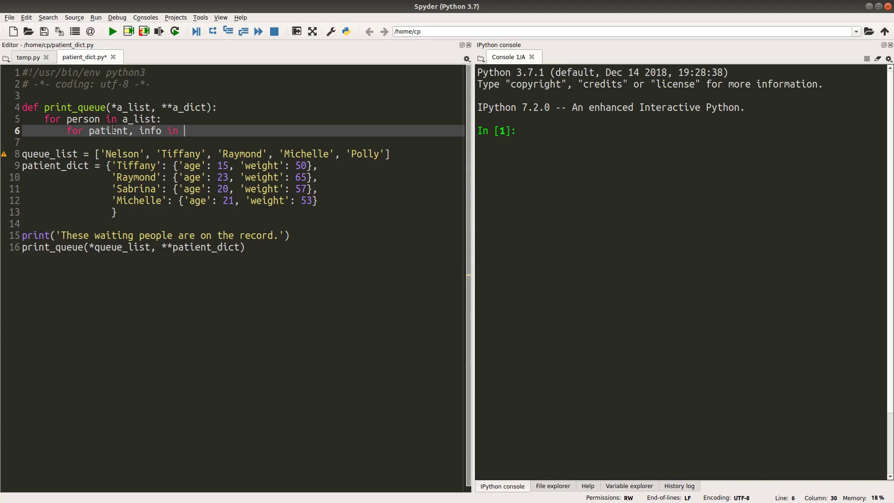
{"action": "type", "text": "a_dict.i"}
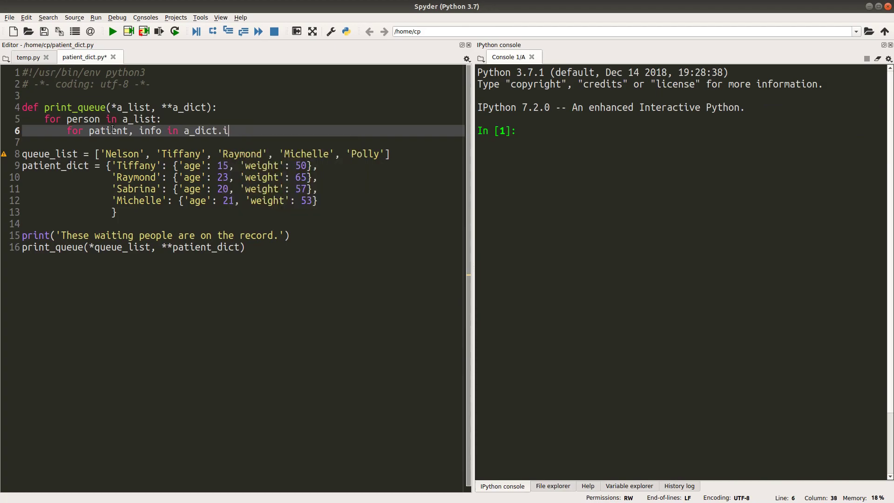
{"action": "type", "text": "tems():"}
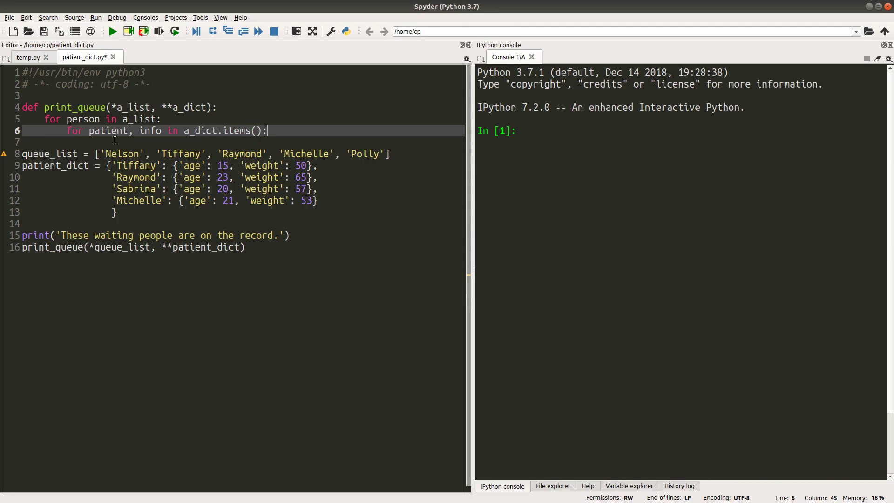
{"action": "mouse_move", "coordinate": [108, 154]}
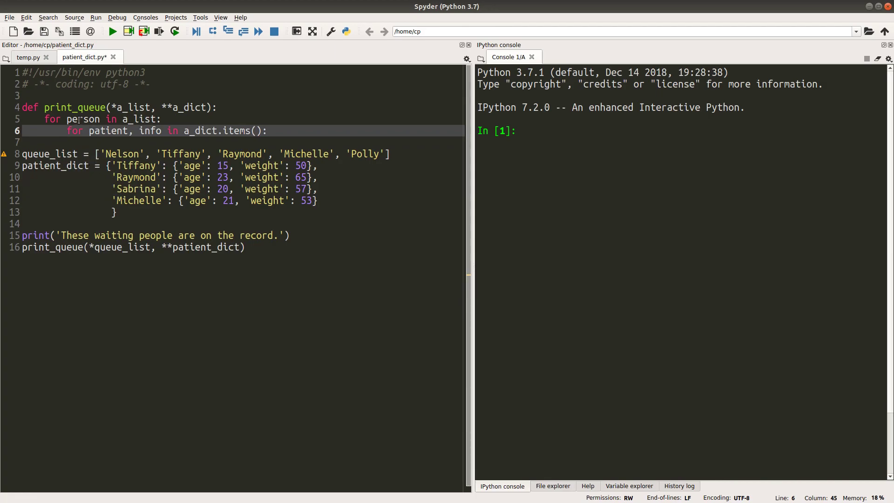
{"action": "mouse_move", "coordinate": [91, 173]}
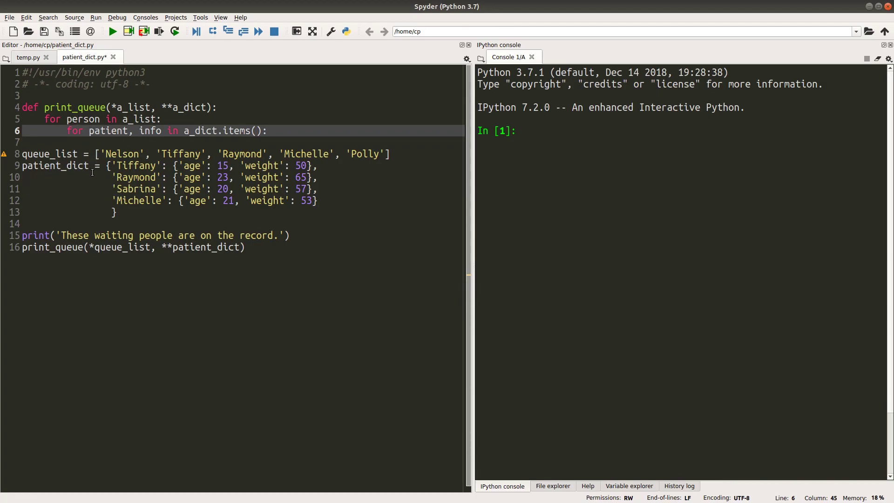
{"action": "mouse_move", "coordinate": [254, 153]}
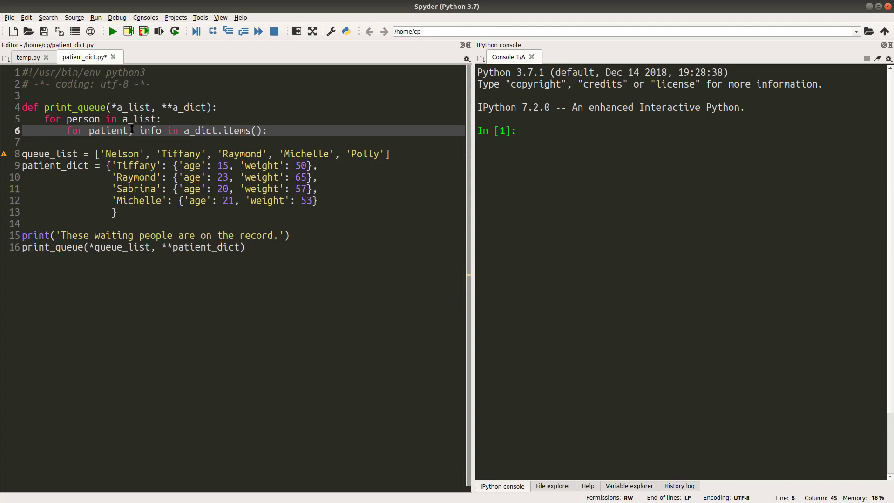
{"action": "type", "text": ","}
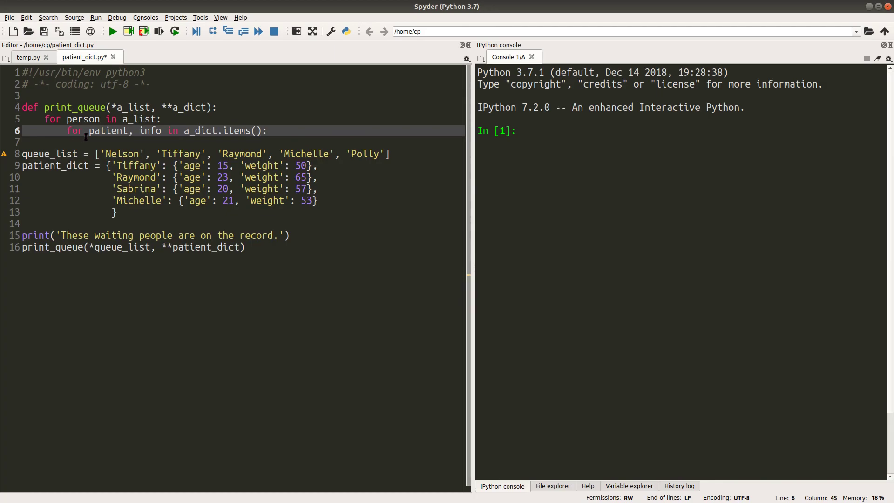
{"action": "mouse_move", "coordinate": [105, 147]}
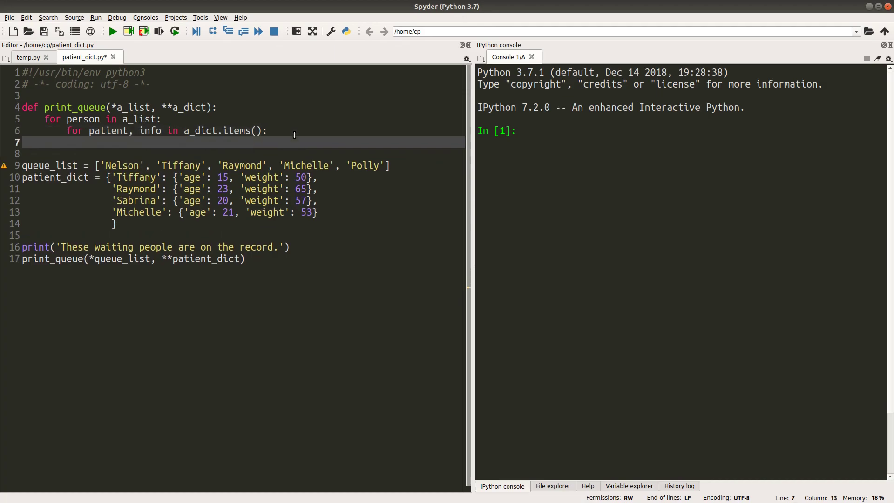
Step: When person == patient, print the name as print(person + ':')
{"action": "type", "text": "if person"}
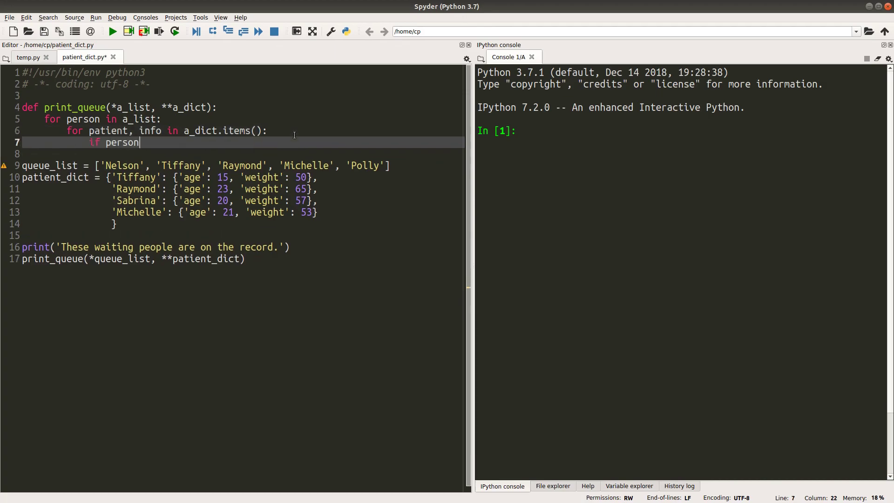
{"action": "type", "text": "==="}
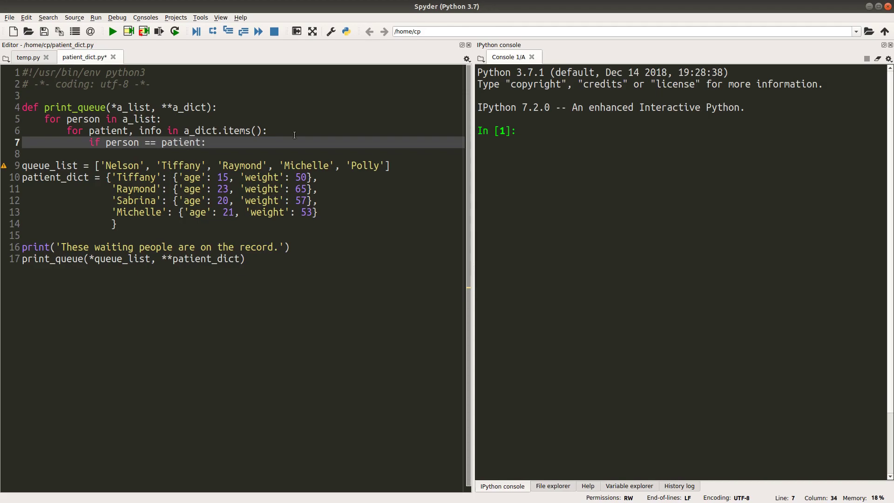
{"action": "key", "text": "Return"}
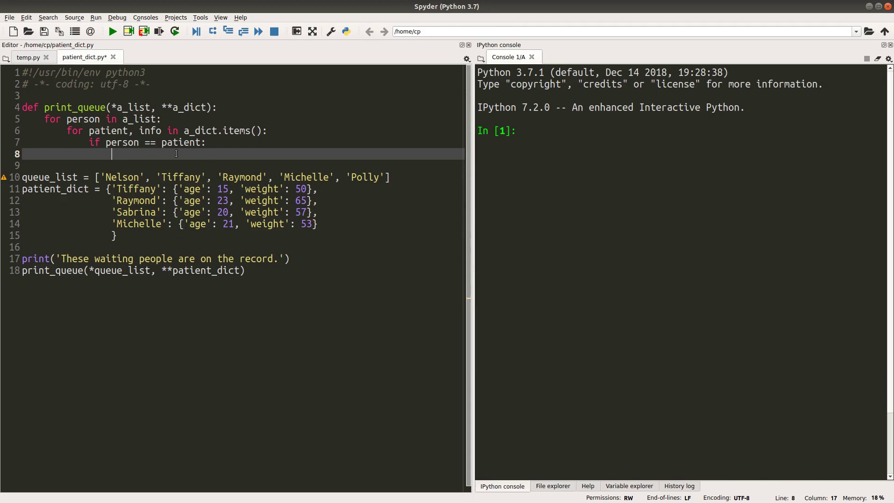
{"action": "type", "text": "print("}
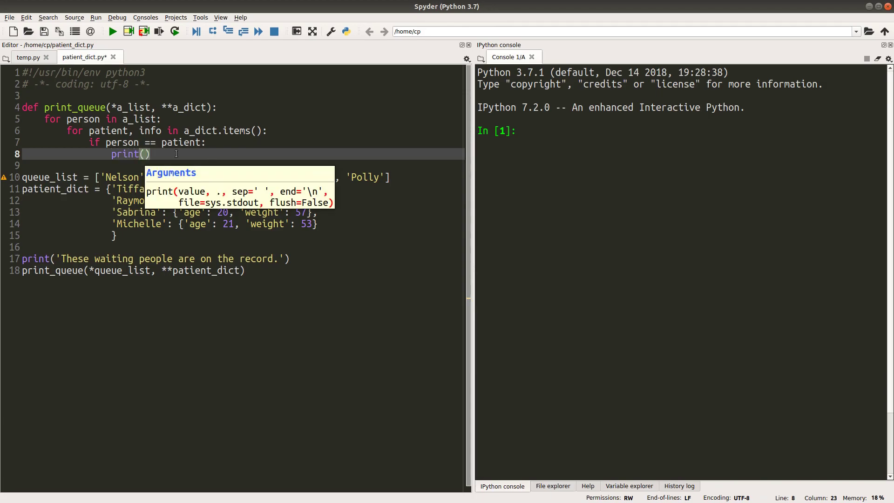
{"action": "type", "text": "person +"}
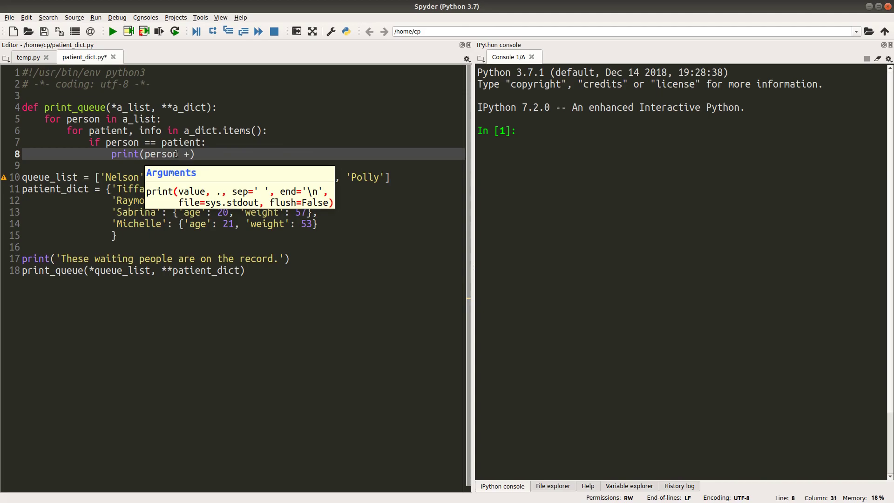
{"action": "type", "text": "'"}
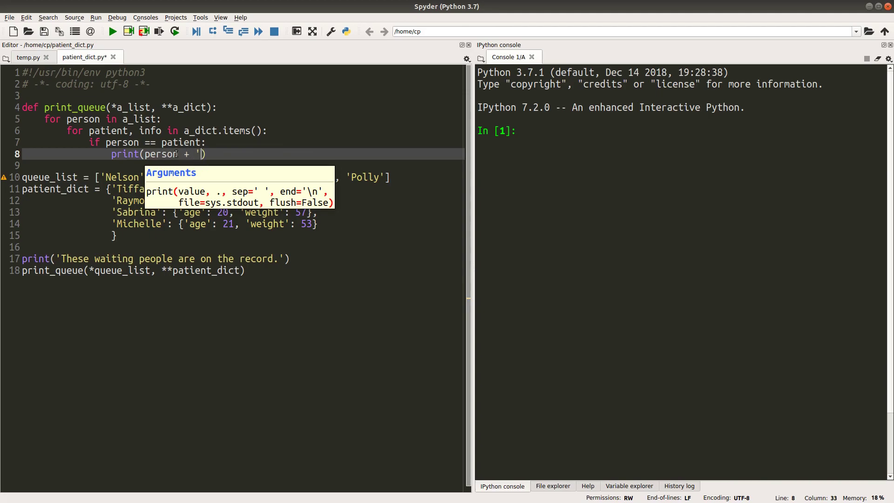
{"action": "type", "text": ":"}
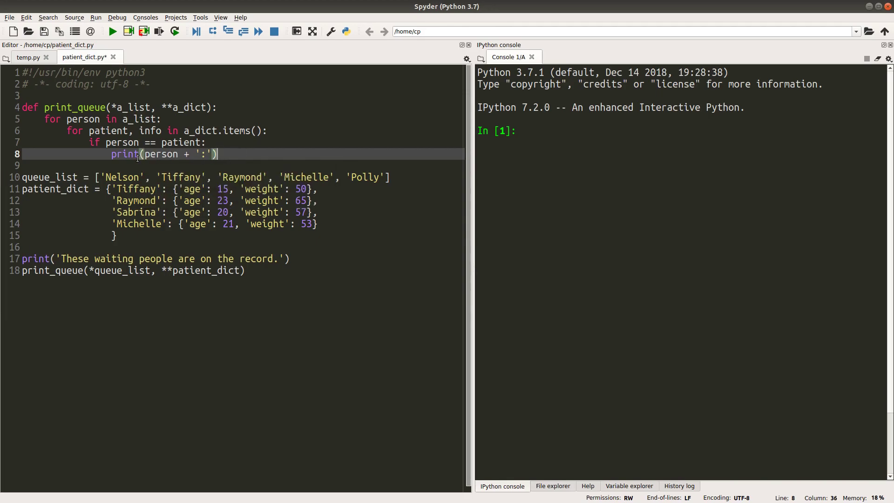
{"action": "mouse_move", "coordinate": [247, 158]}
{"action": "type", "text": "for"}
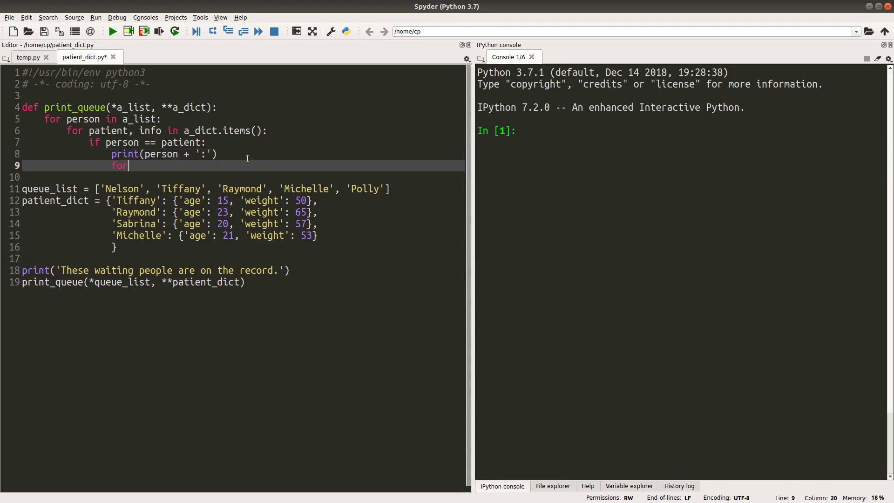
Step: Loop over info.items() printing key + ' = ' + str(value), then an empty print()
{"action": "type", "text": "key,value"}
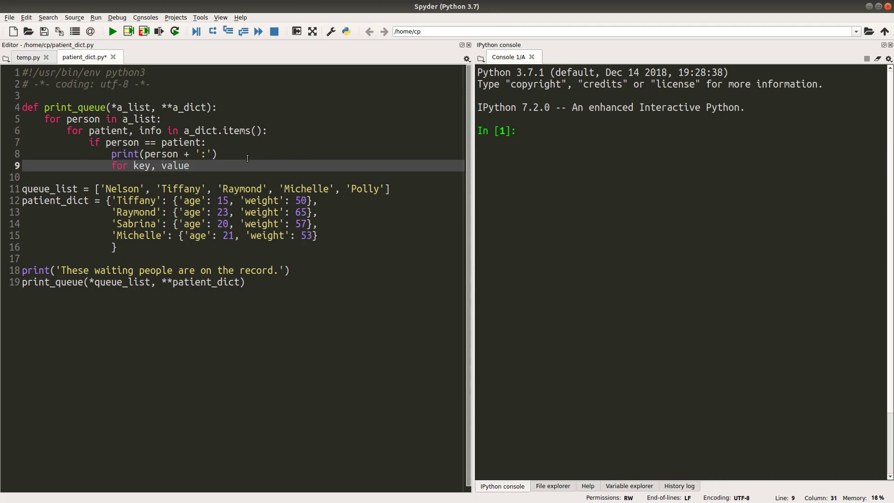
{"action": "type", "text": "in info.it"}
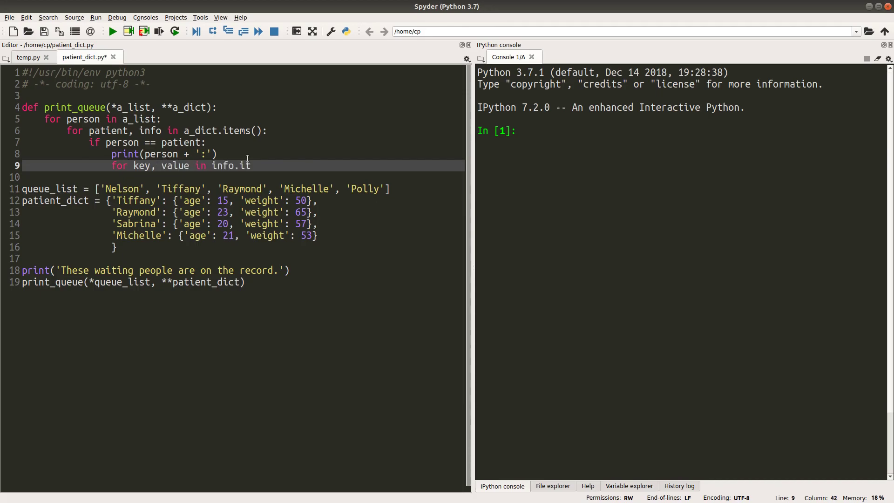
{"action": "type", "text": "ems():"}
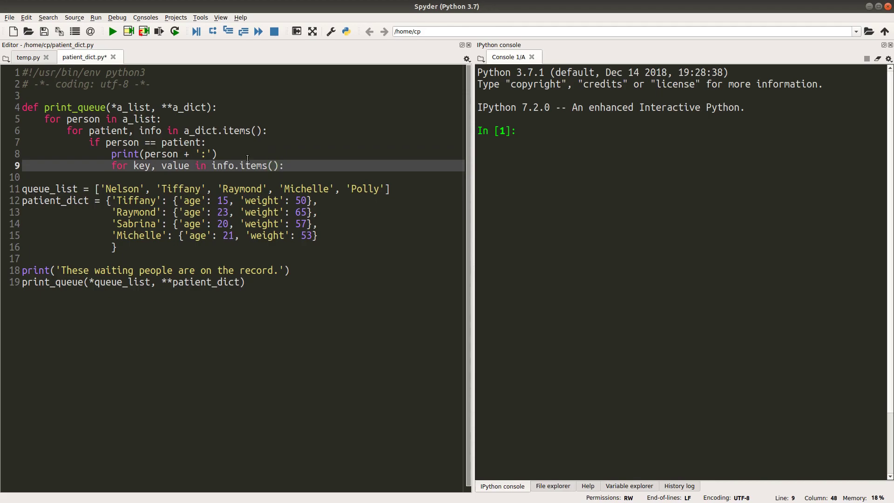
{"action": "type", "text": "print(key"}
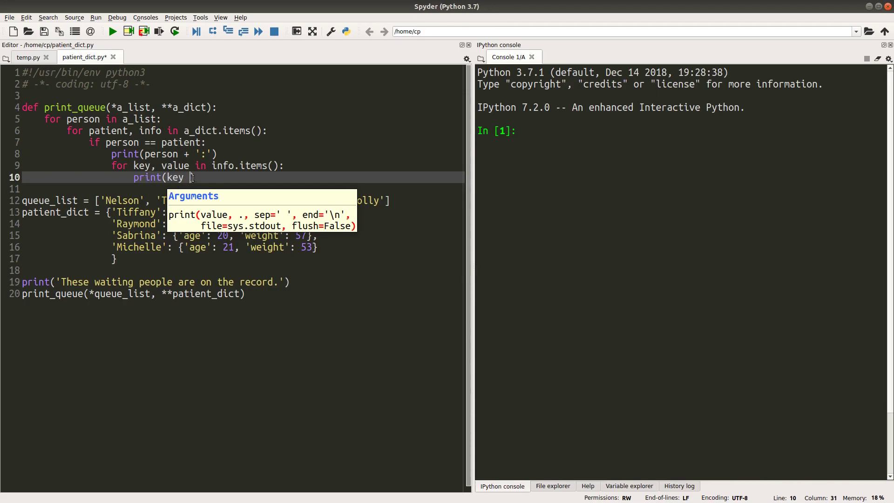
{"action": "mouse_move", "coordinate": [37, 221]}
{"action": "type", "text": "+ "}
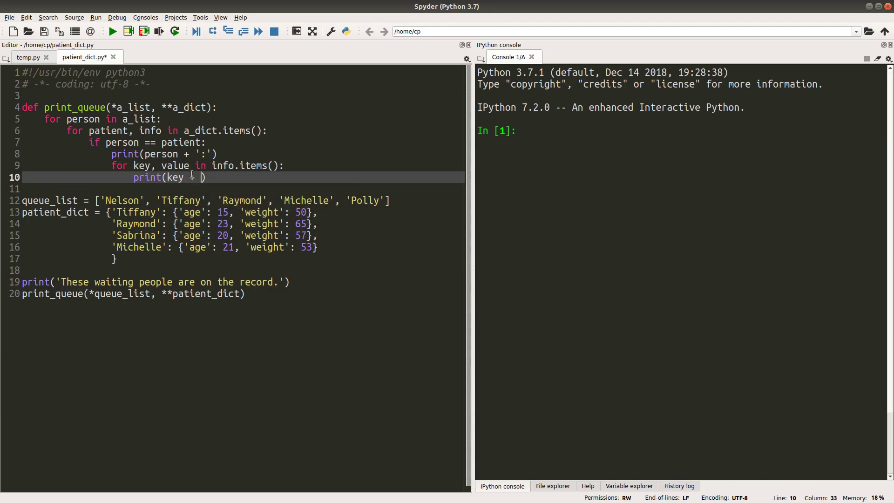
{"action": "type", "text": "' = ' + str(value"}
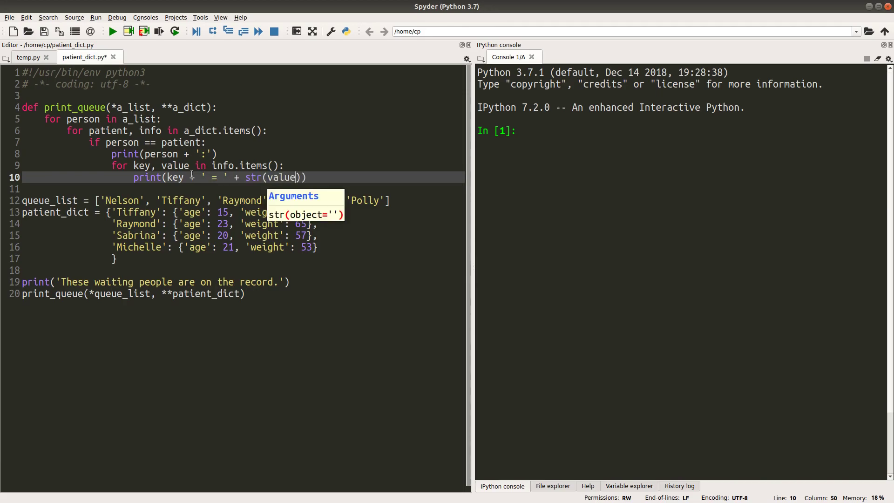
{"action": "key", "text": "Return"}
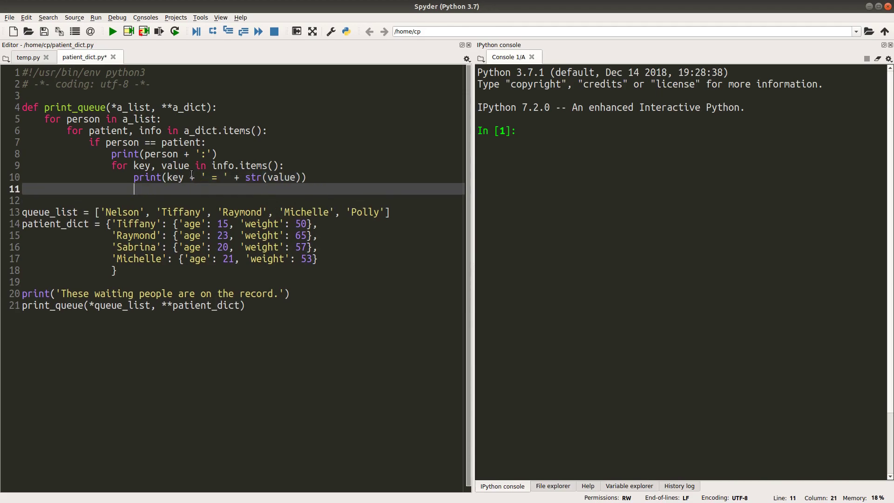
{"action": "type", "text": "print()"}
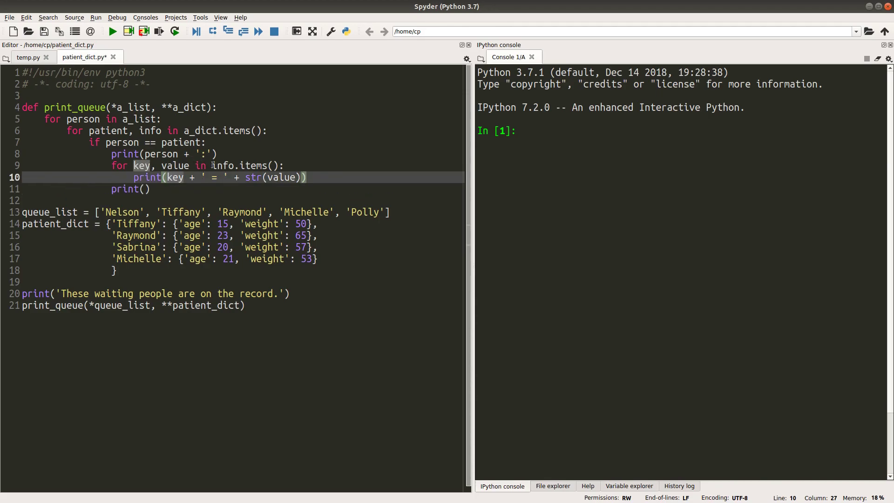
{"action": "left_click", "coordinate": [234, 165]}
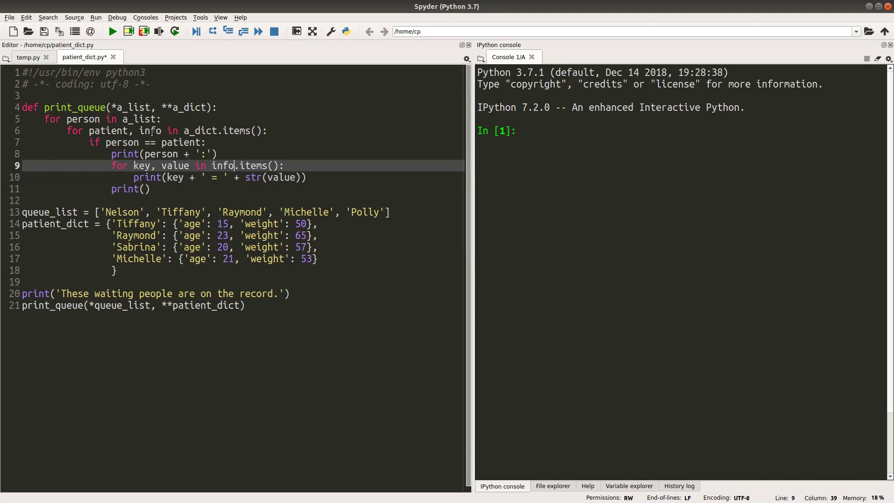
{"action": "double_click", "coordinate": [150, 130]}
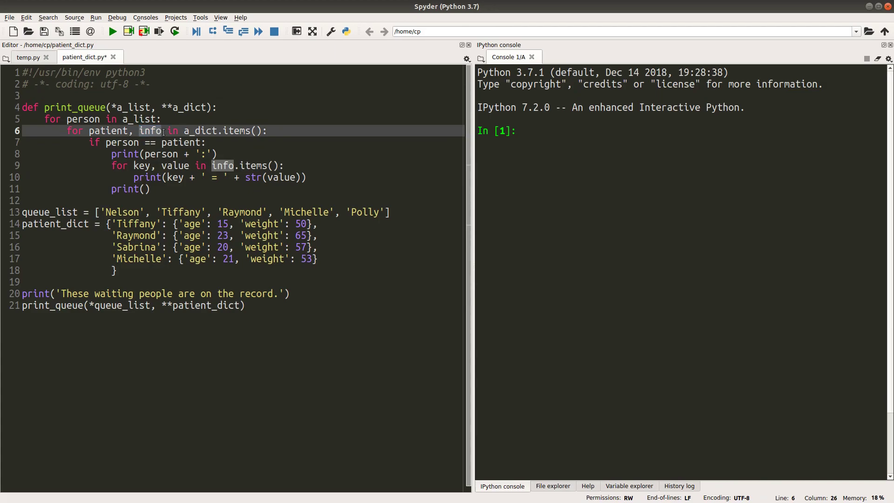
{"action": "left_click", "coordinate": [173, 223]}
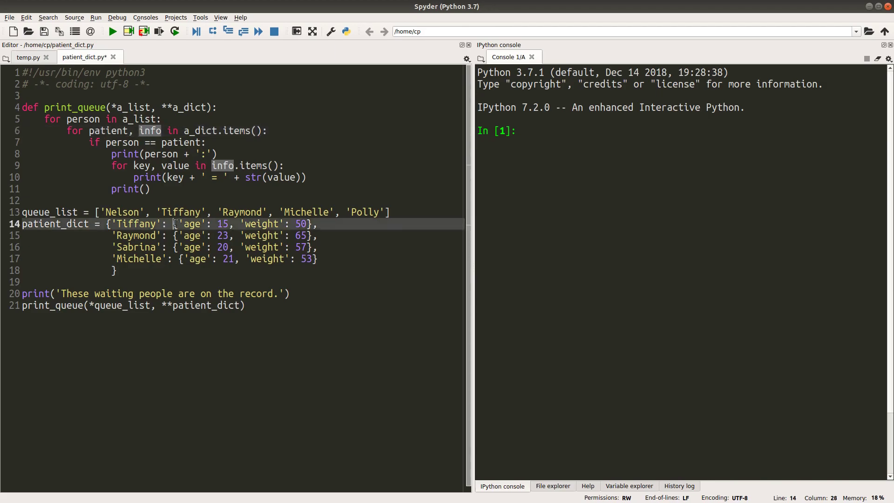
{"action": "left_click", "coordinate": [174, 236]}
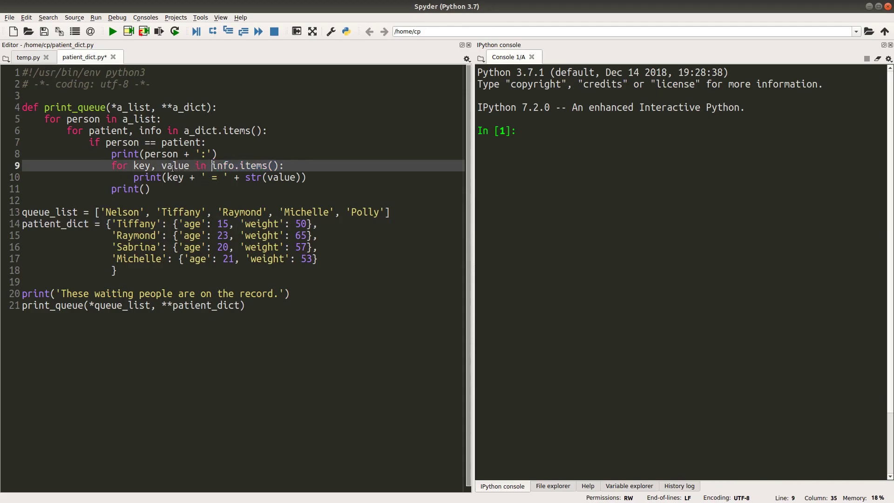
{"action": "double_click", "coordinate": [193, 223]}
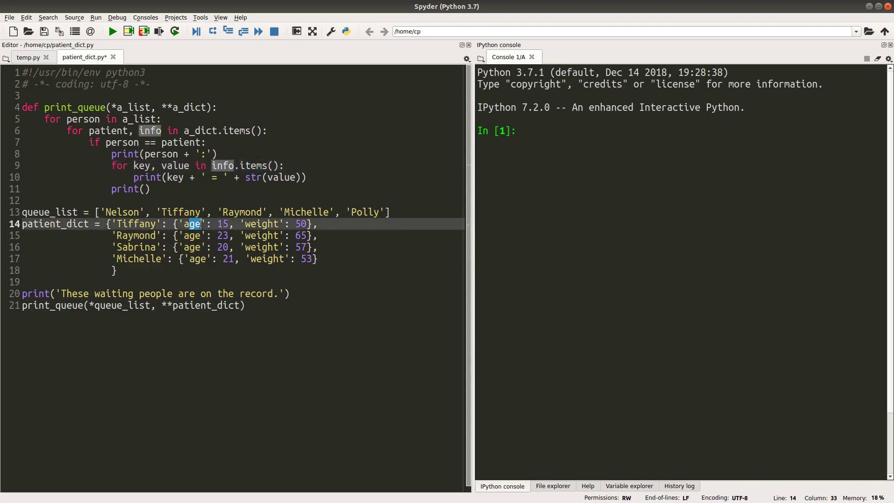
{"action": "double_click", "coordinate": [262, 223]}
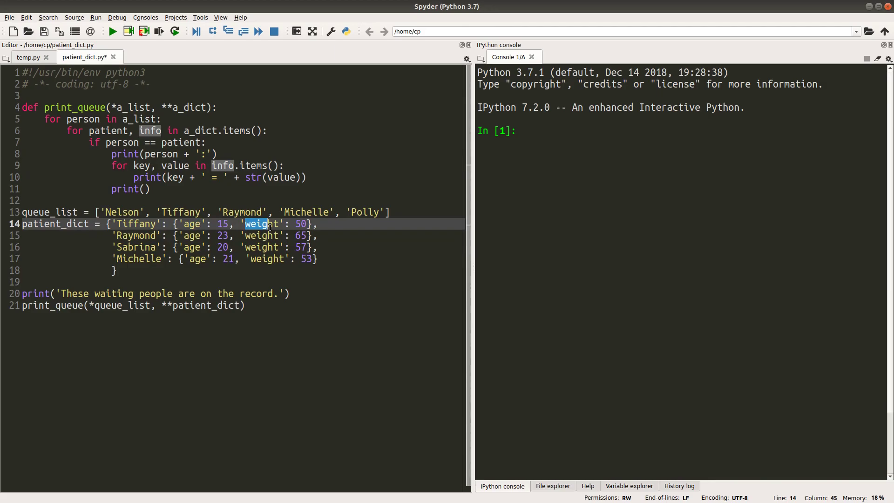
{"action": "left_click", "coordinate": [152, 189]}
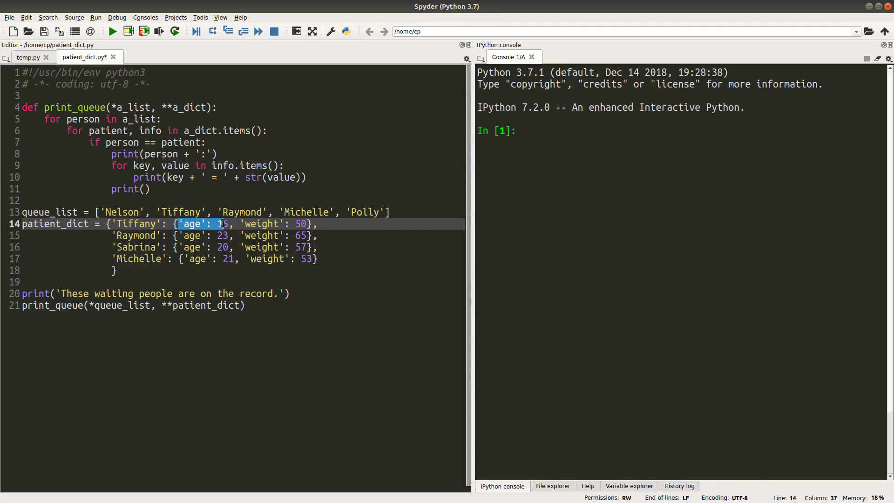
{"action": "left_click", "coordinate": [176, 224]}
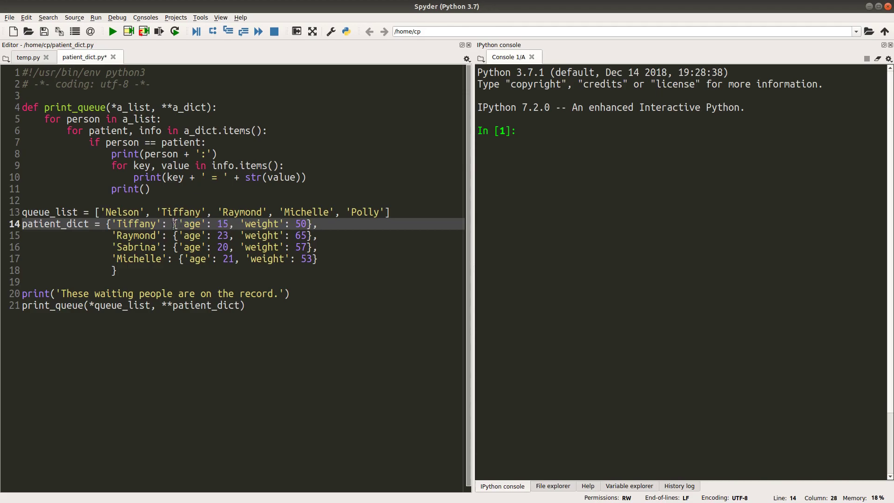
{"action": "left_click", "coordinate": [277, 224]}
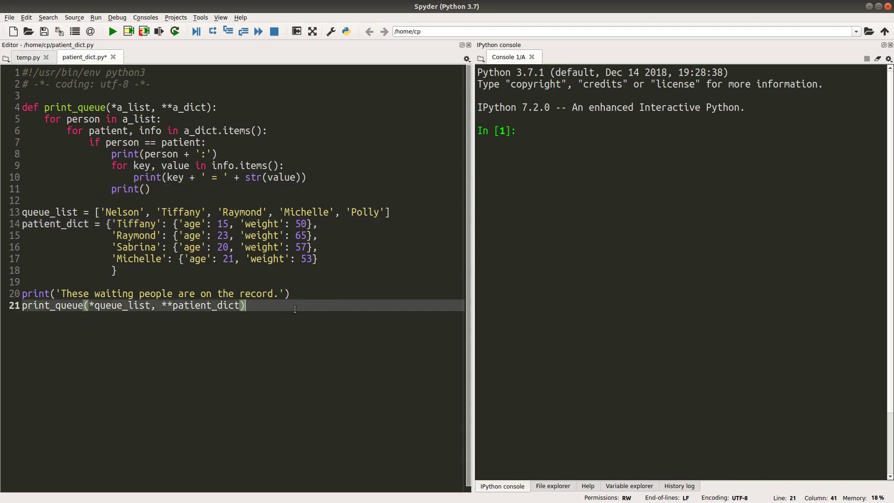
{"action": "mouse_move", "coordinate": [112, 31]}
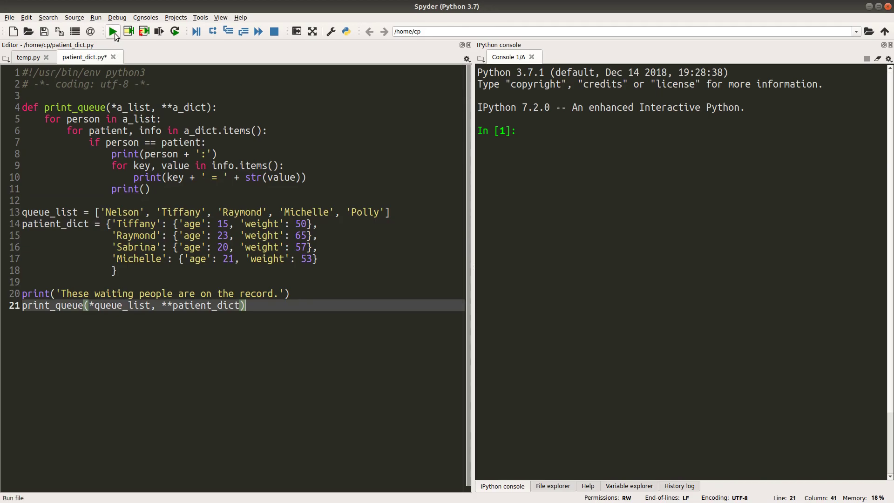
Step: Run patient_dict.py so the console lists Tiffany, Raymond and Michelle with their age and weight
{"action": "left_click", "coordinate": [113, 31]}
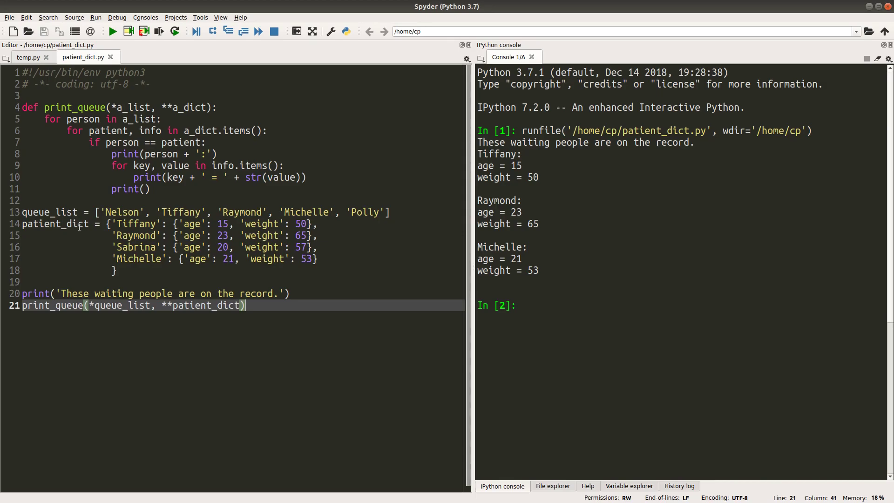
{"action": "mouse_move", "coordinate": [88, 226]}
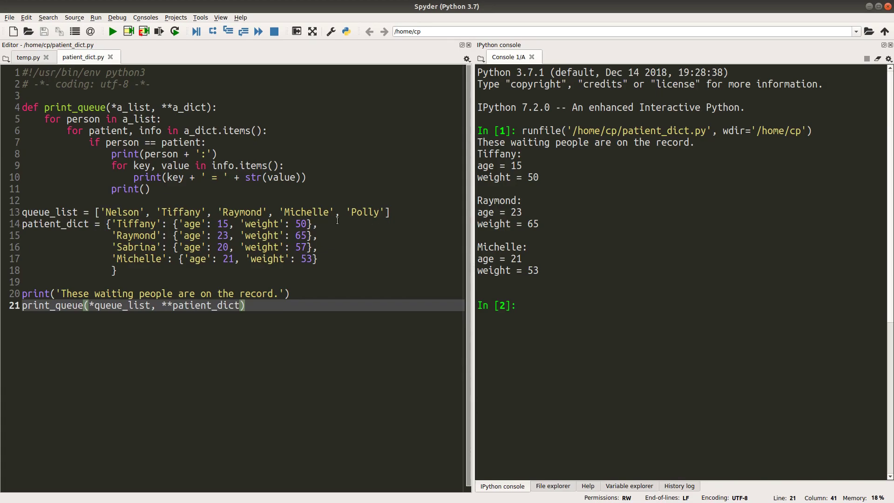
{"action": "mouse_move", "coordinate": [46, 224]}
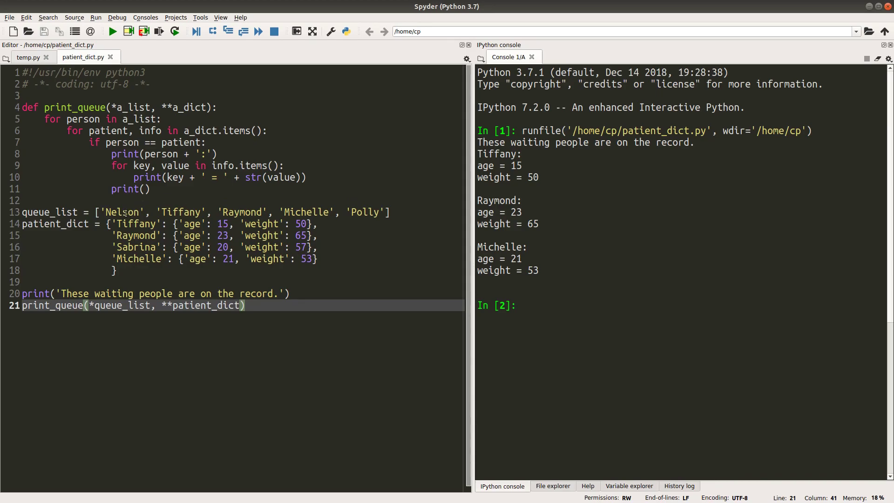
{"action": "mouse_move", "coordinate": [381, 221]}
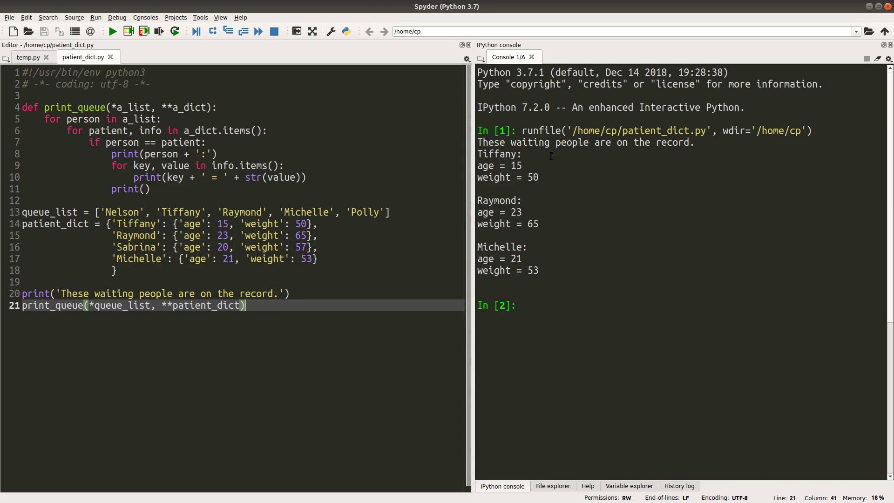
{"action": "mouse_move", "coordinate": [97, 214]}
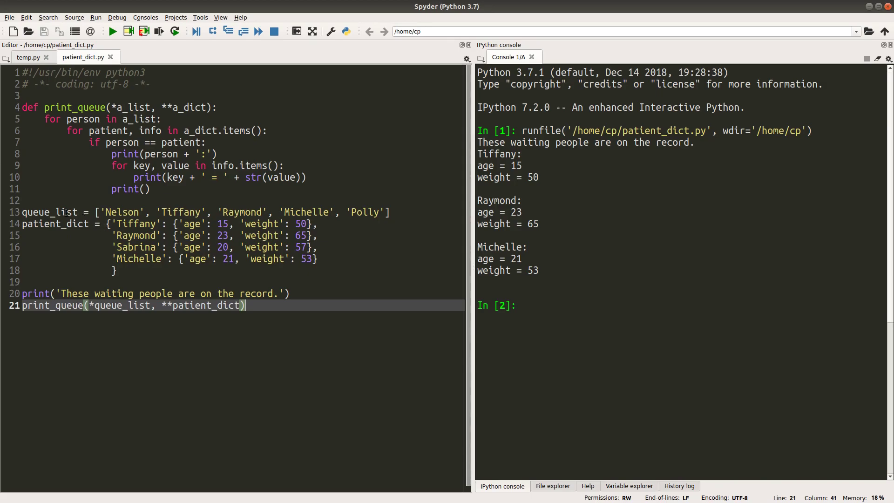
{"action": "mouse_move", "coordinate": [325, 272]}
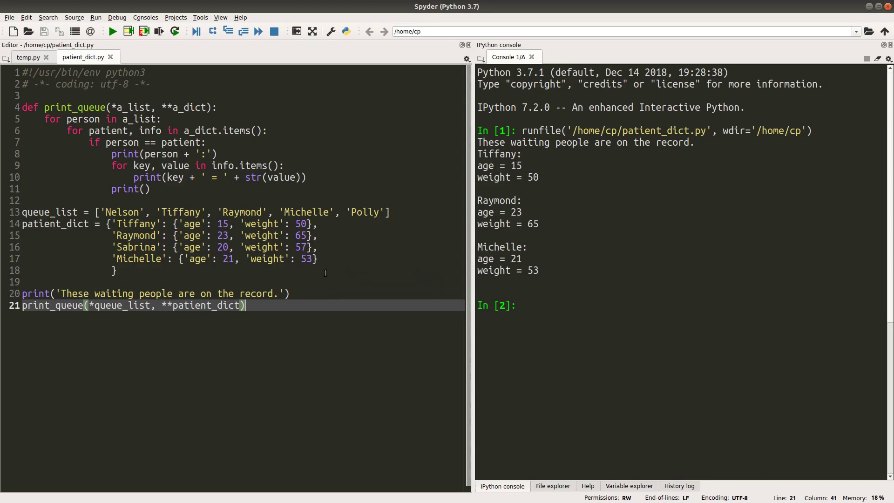